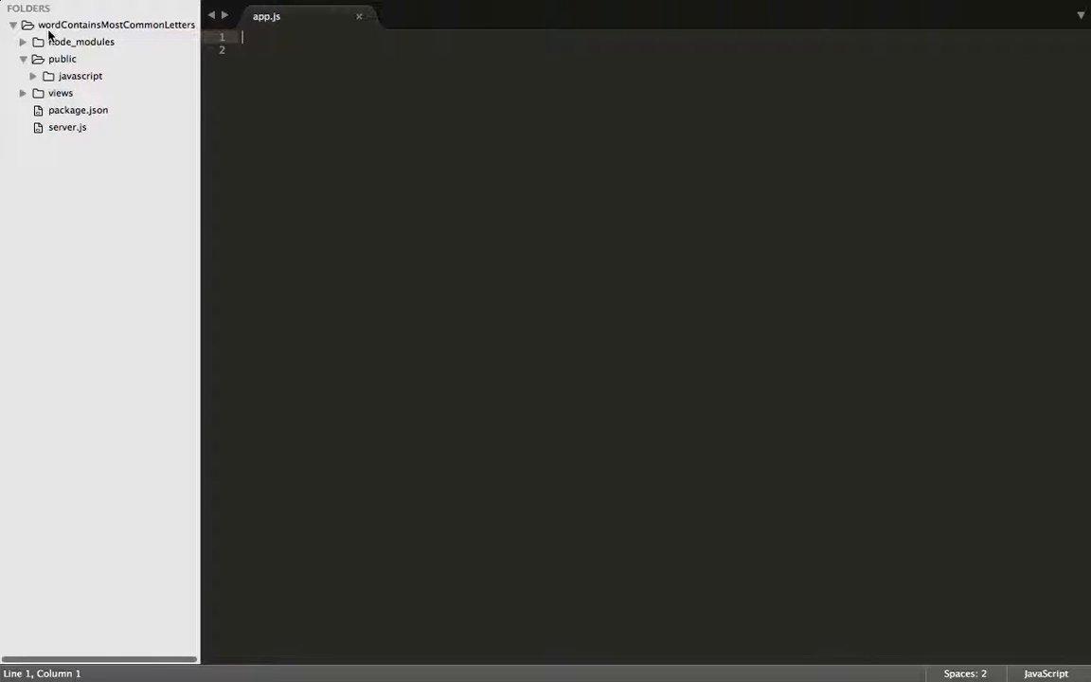
Step: Write the empty declaration function LetterCount(str){ } on a new line in app.js
{"action": "key", "text": "enter"}
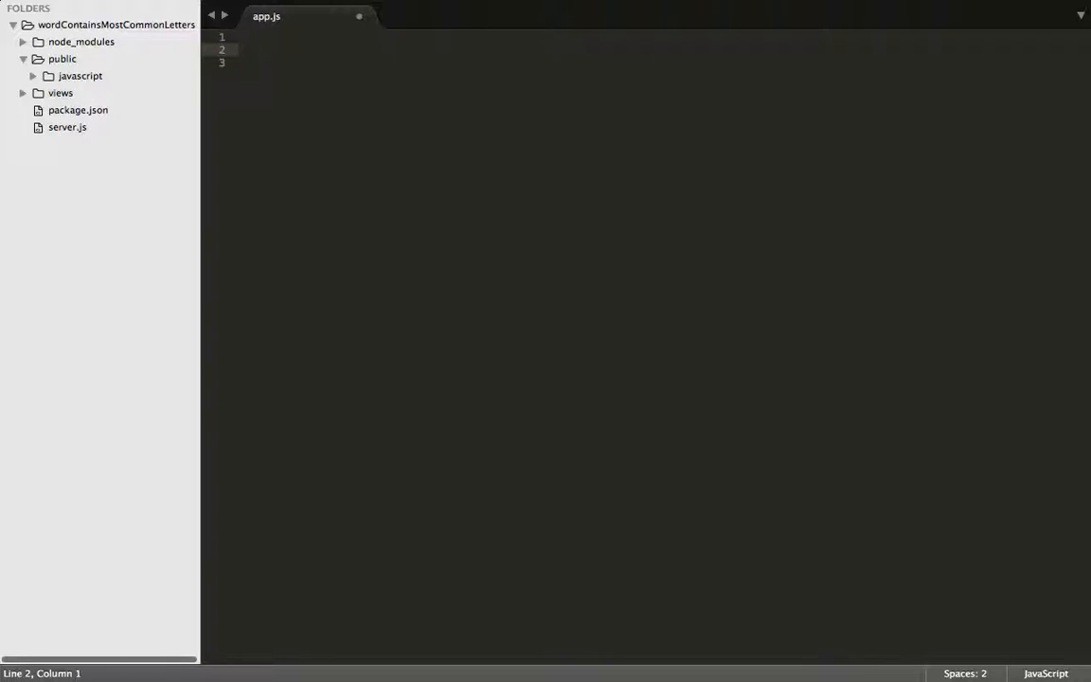
{"action": "type", "text": "function"}
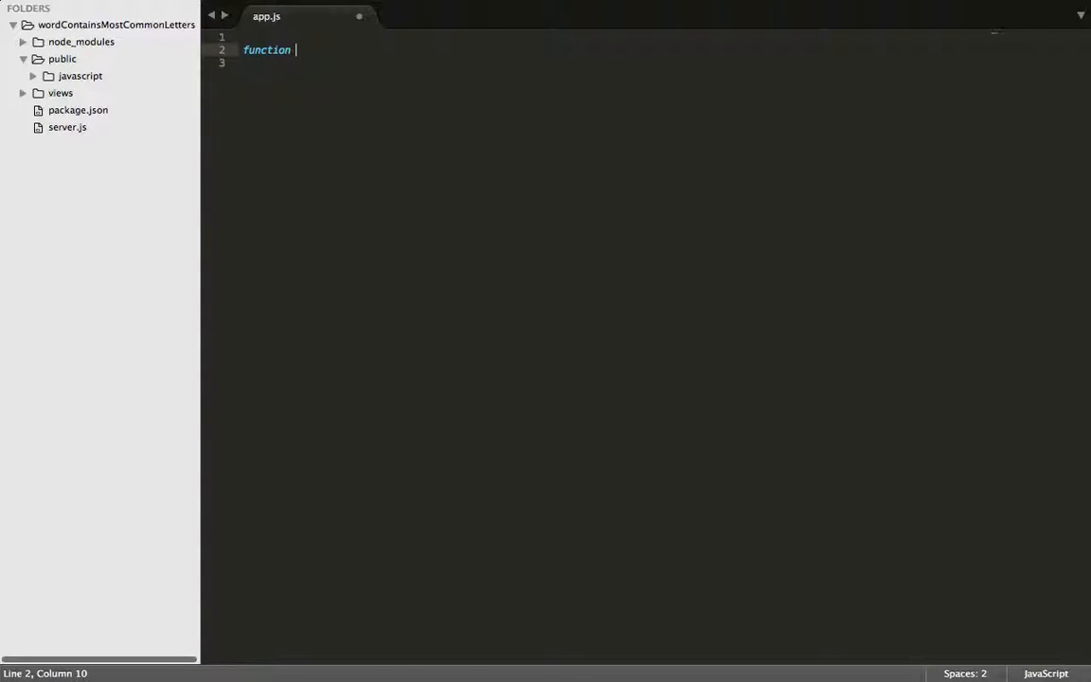
{"action": "type", "text": "Letter"}
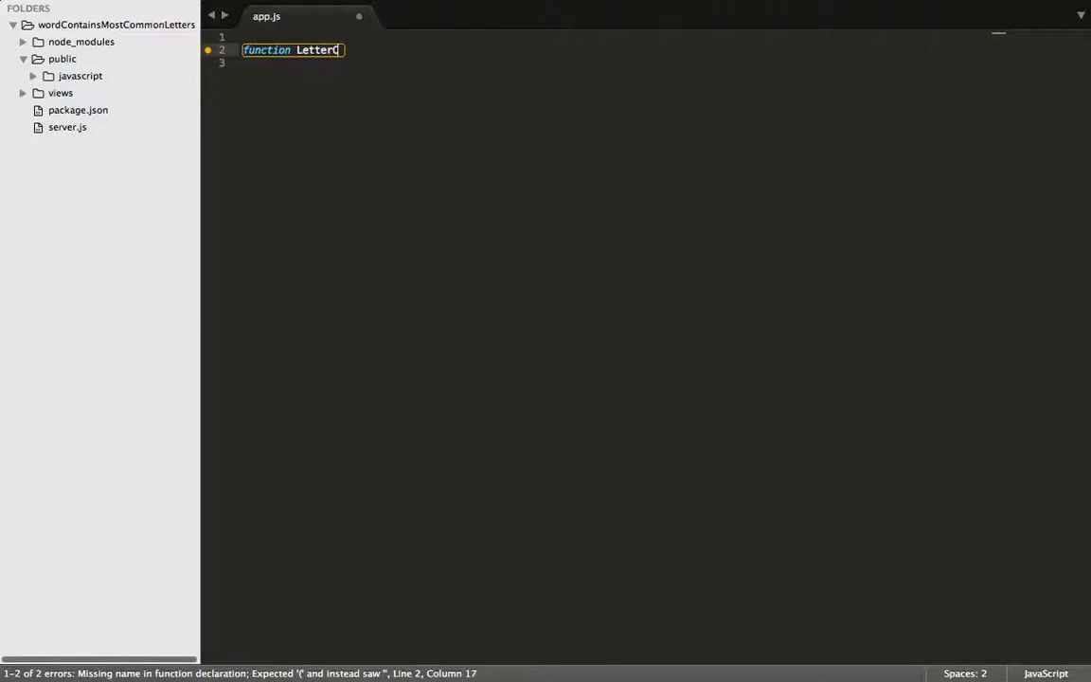
{"action": "type", "text": "Count()"}
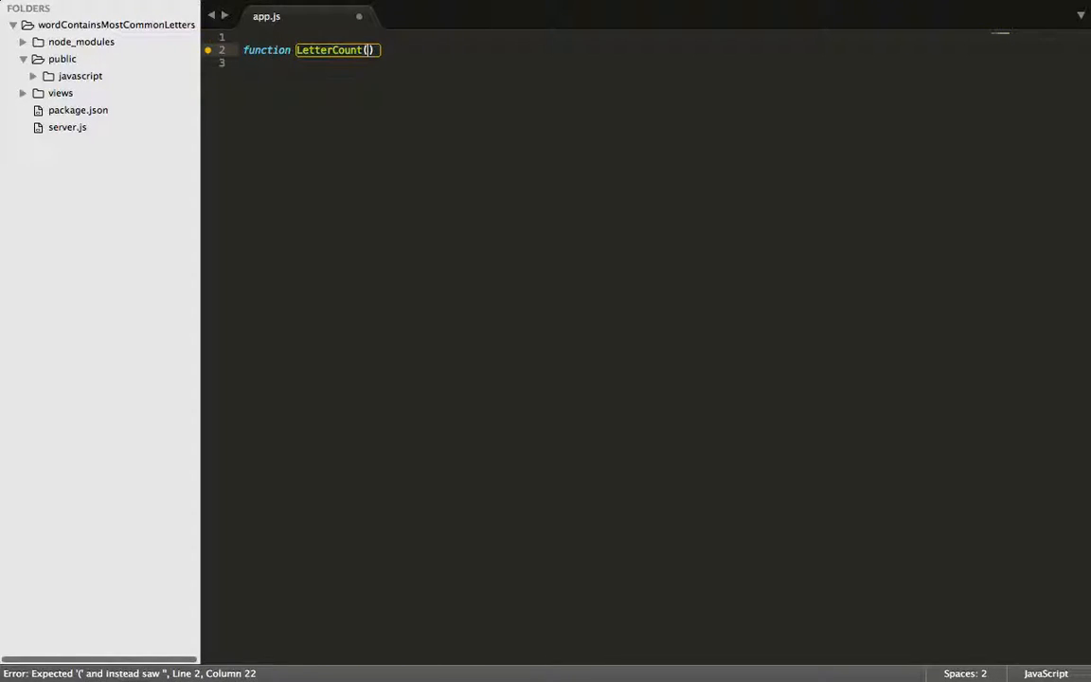
{"action": "type", "text": "str"}
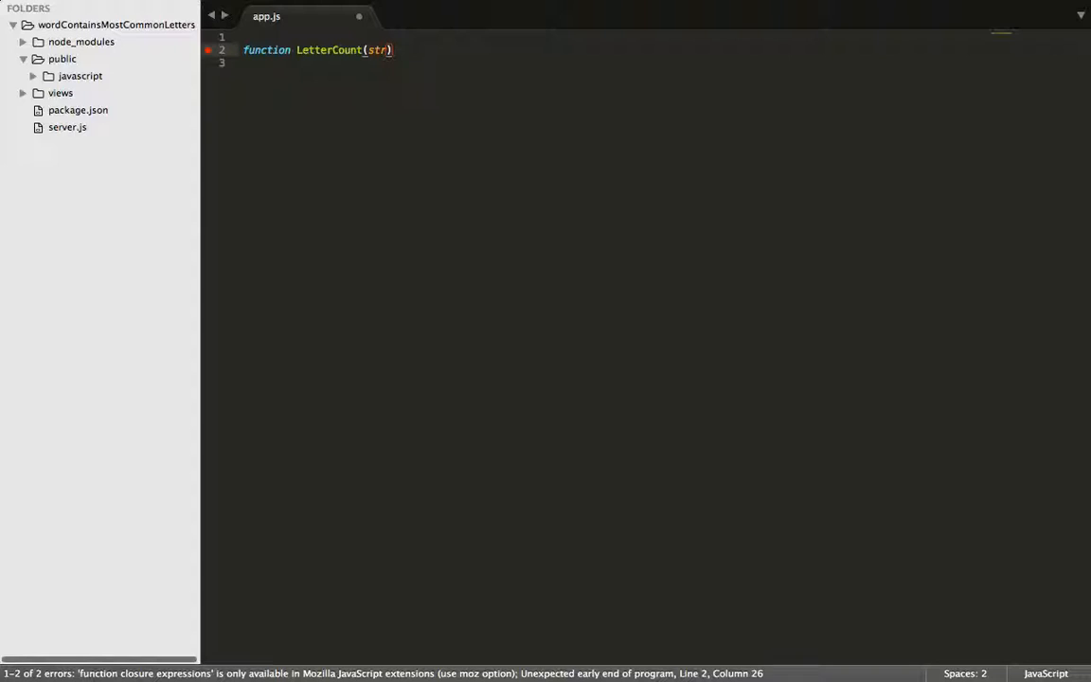
{"action": "type", "text": "{"}
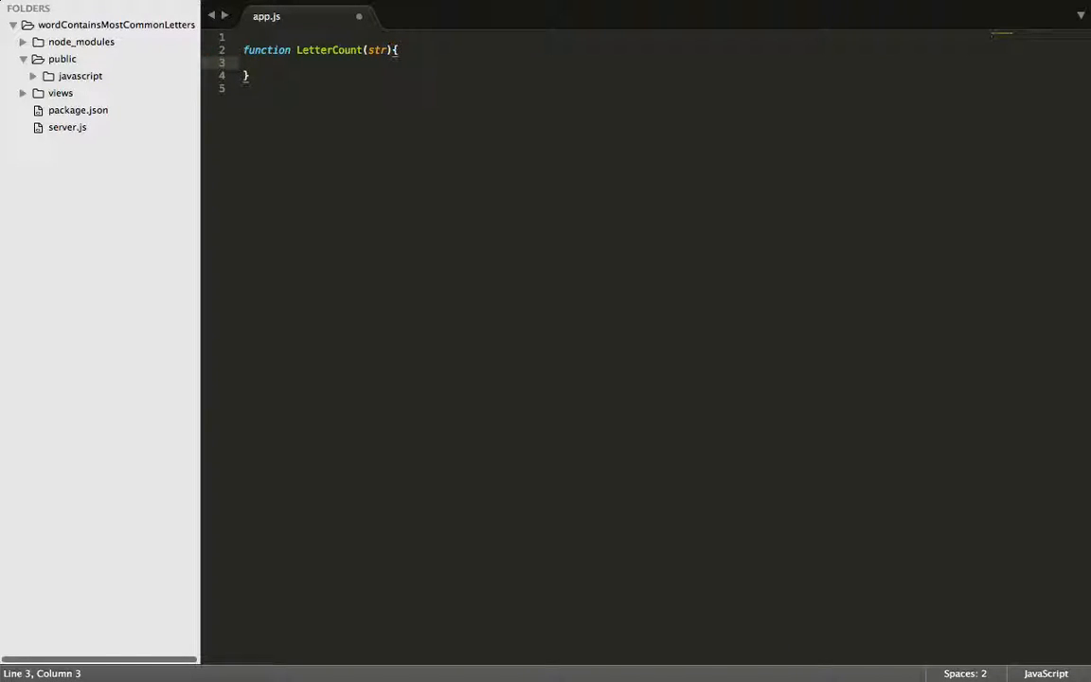
Step: Add var x=str.split(" "); as the first line of the function body
{"action": "key", "text": "enter"}
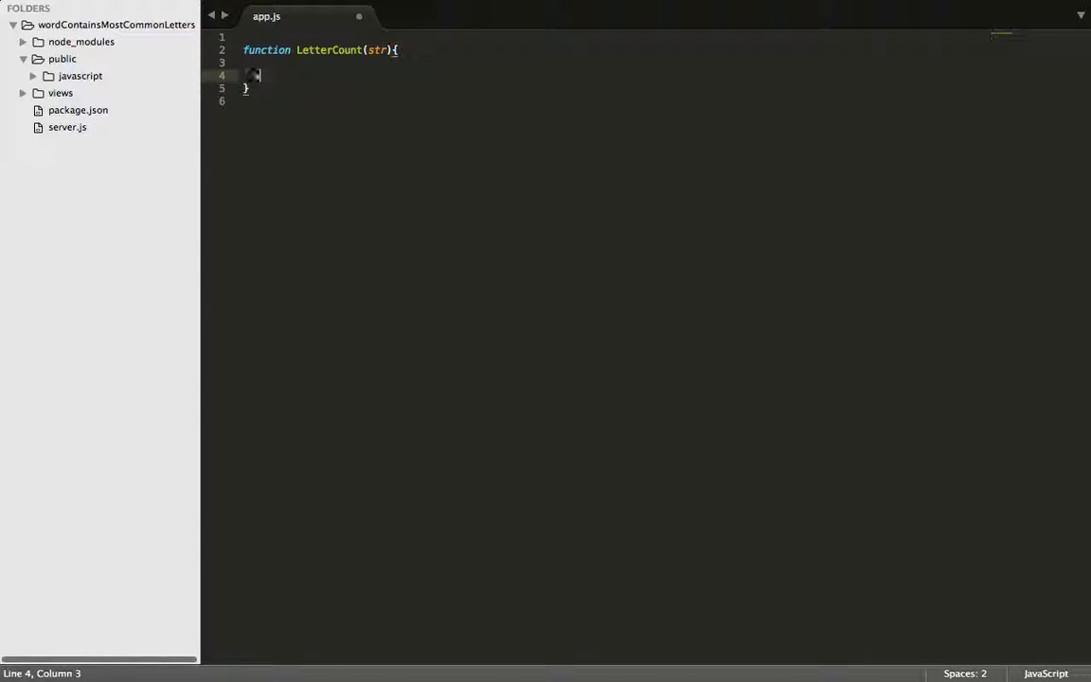
{"action": "type", "text": "var x"}
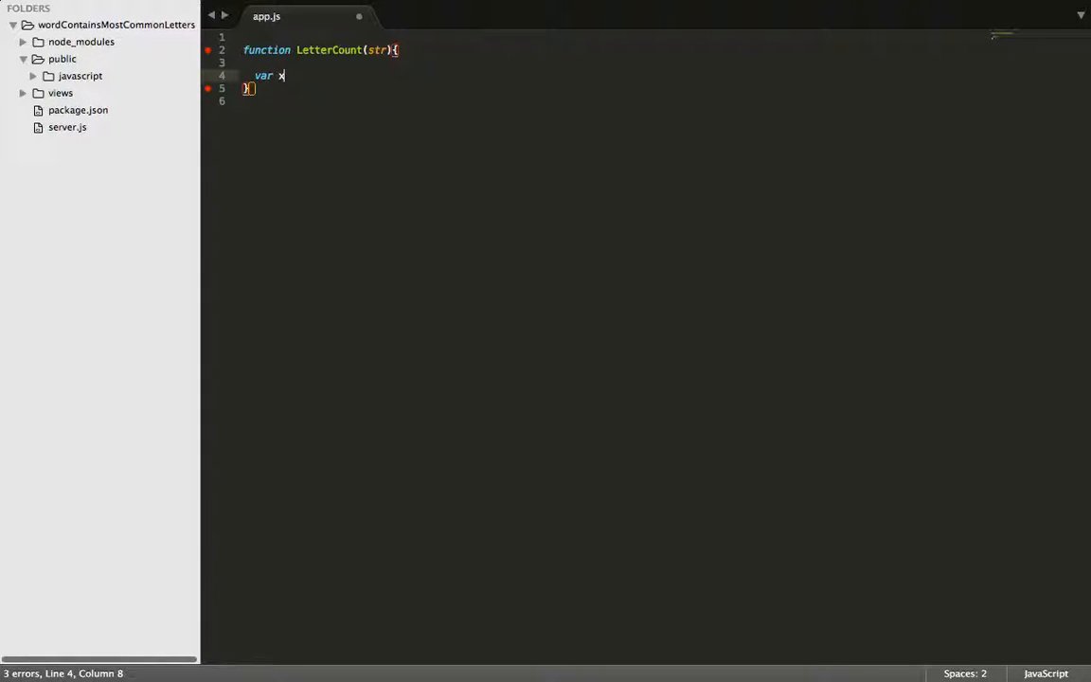
{"action": "type", "text": "="}
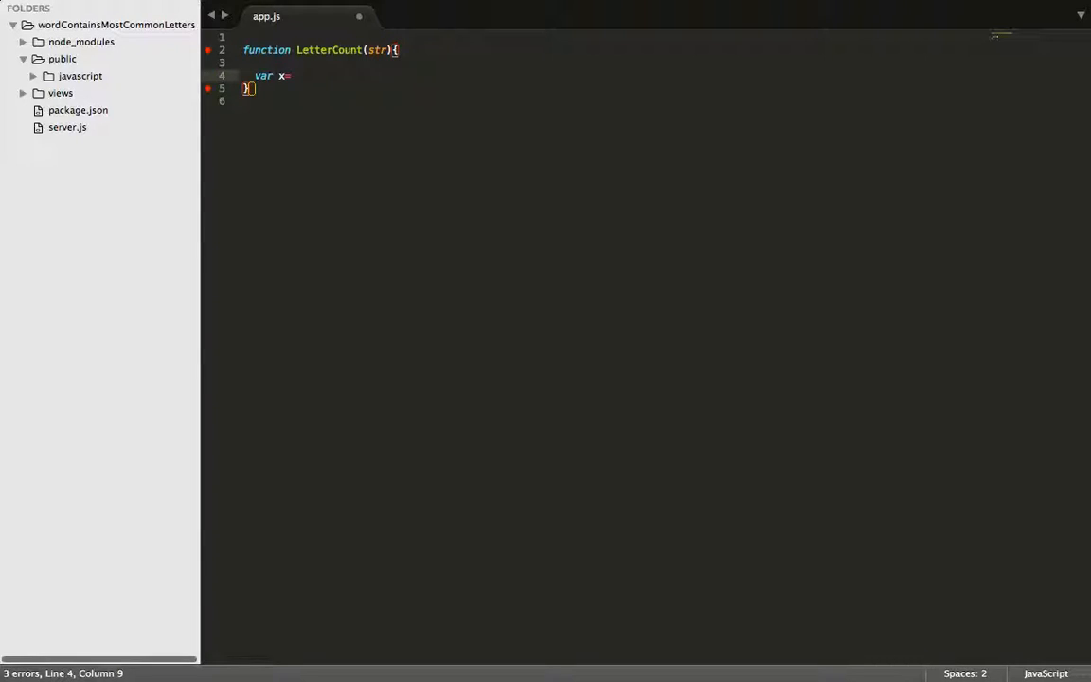
{"action": "type", "text": "str."}
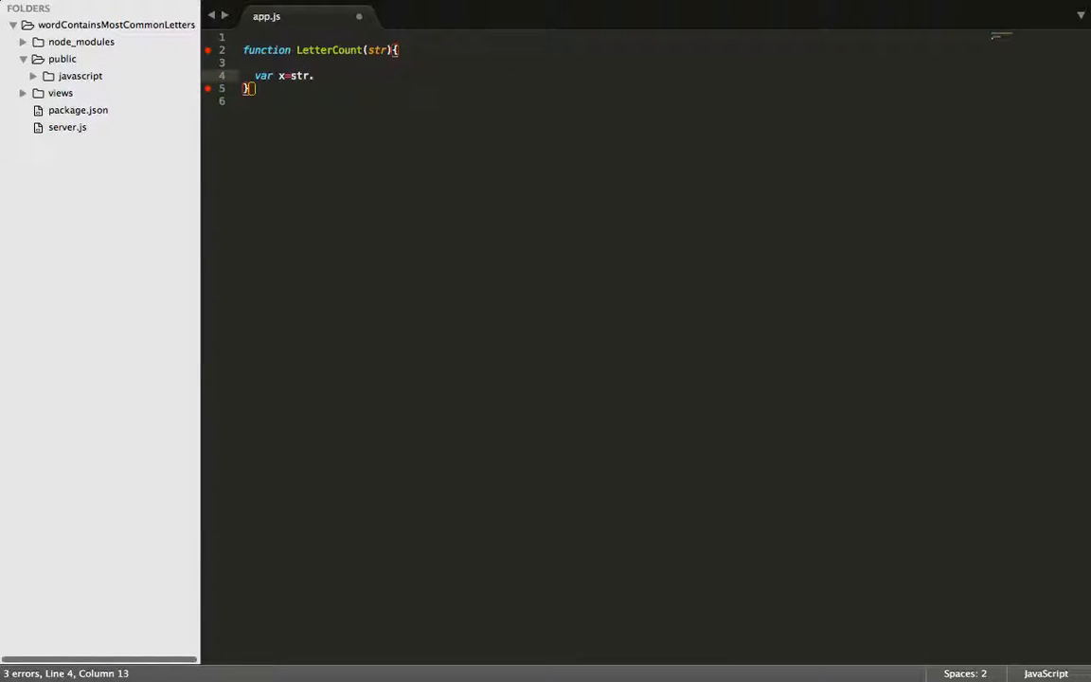
{"action": "type", "text": "s"}
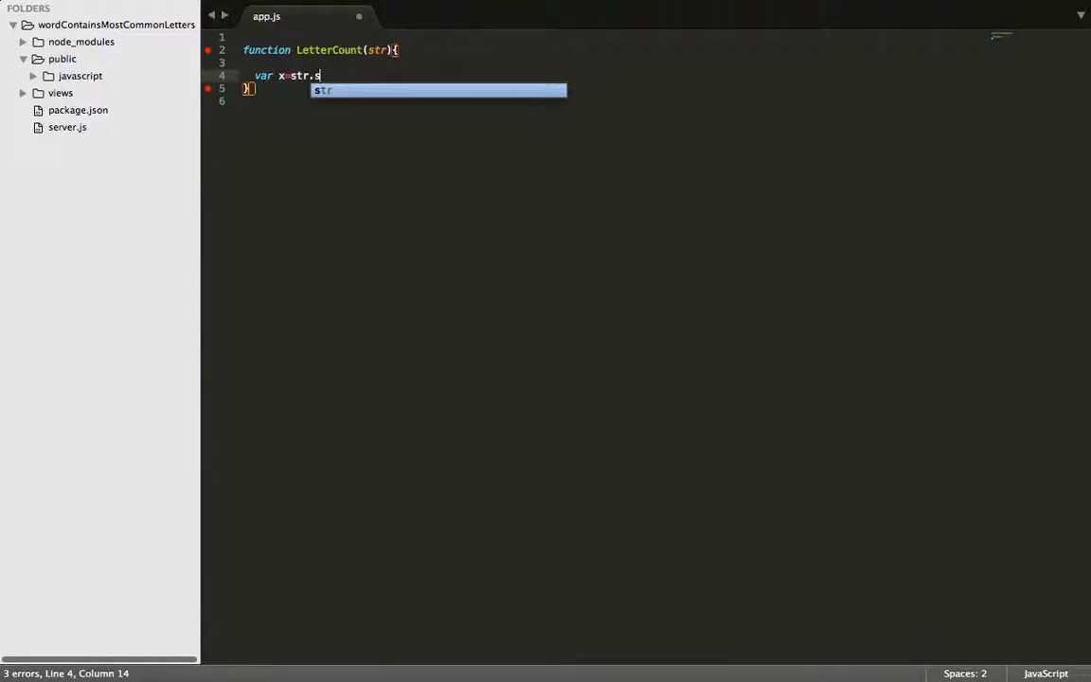
{"action": "type", "text": "plit()"}
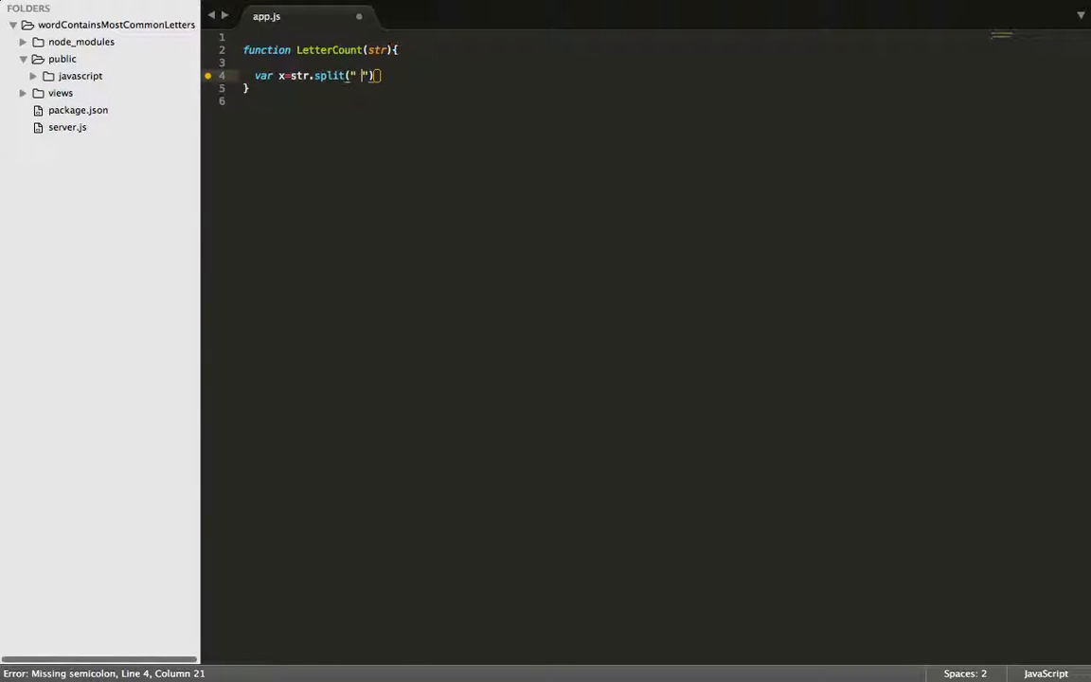
{"action": "type", "text": ";"}
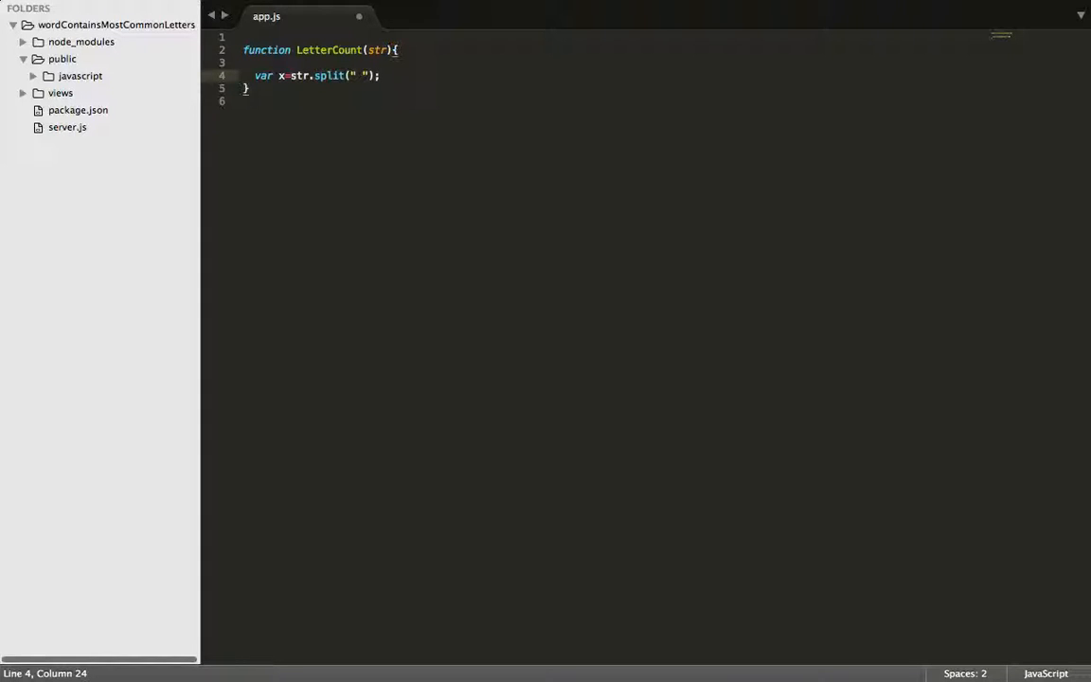
Step: Add var count=0; on the following line
{"action": "type", "text": "var"}
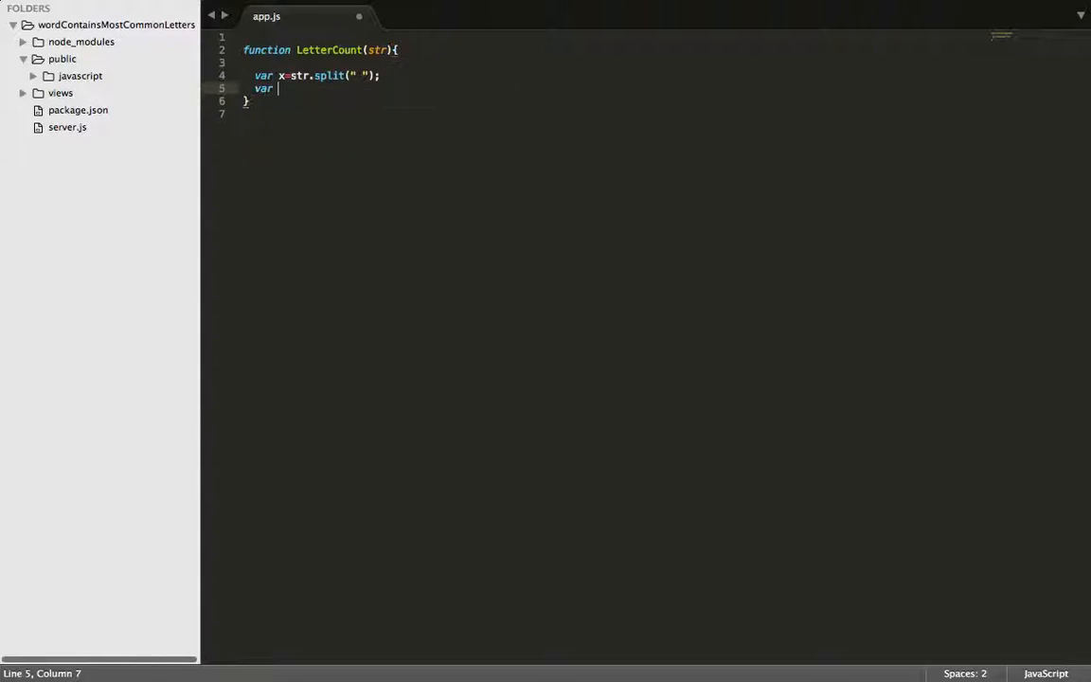
{"action": "type", "text": "count=0"}
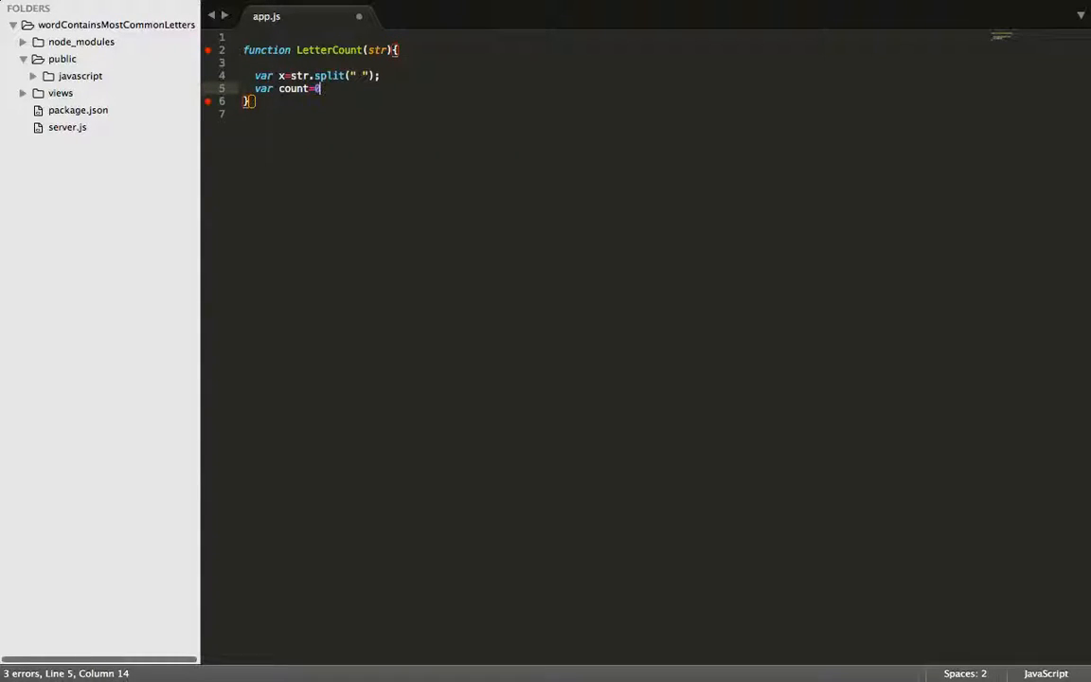
{"action": "type", "text": ";"}
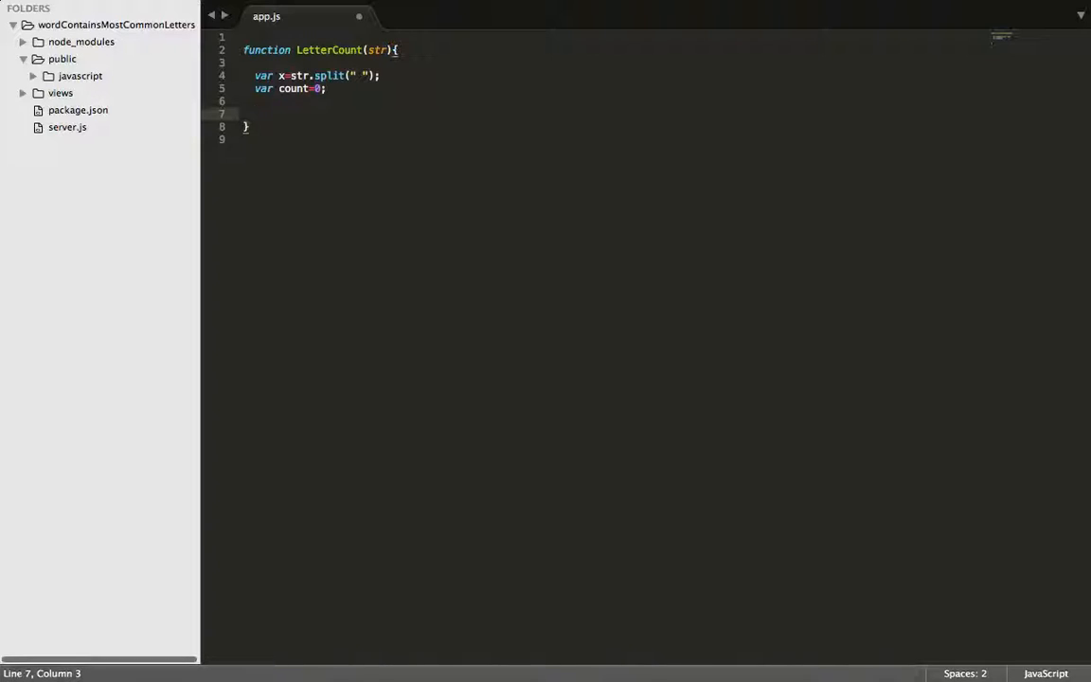
Step: Write the outer loop for(var i=0;i<x.length;i++){ } below the variables
{"action": "type", "text": "for("}
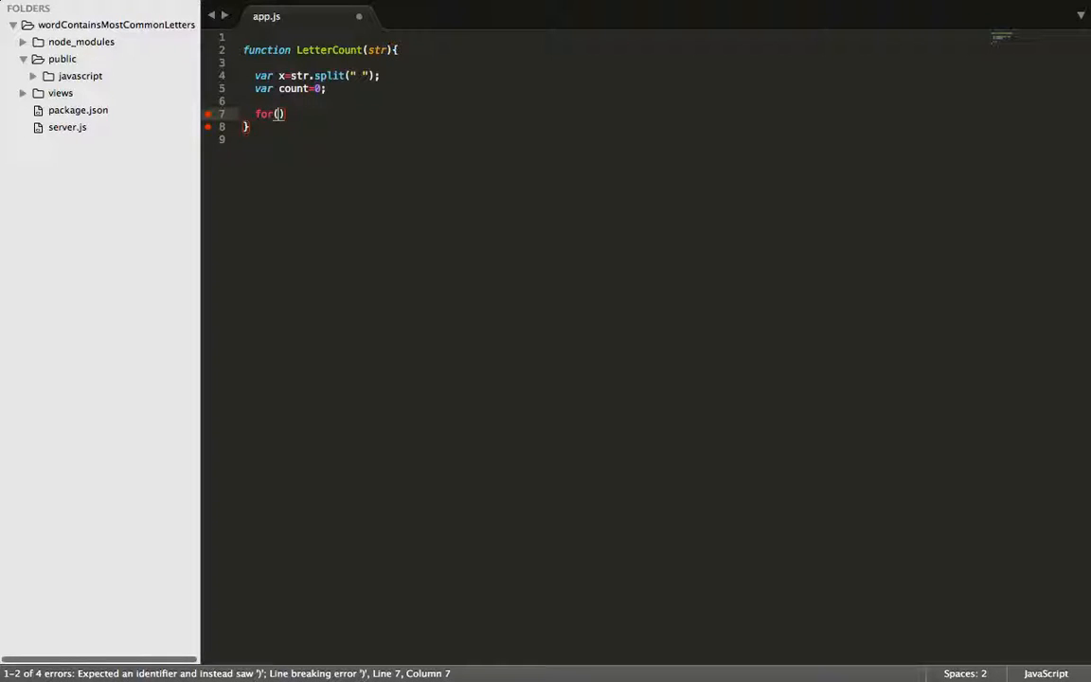
{"action": "type", "text": "var i"}
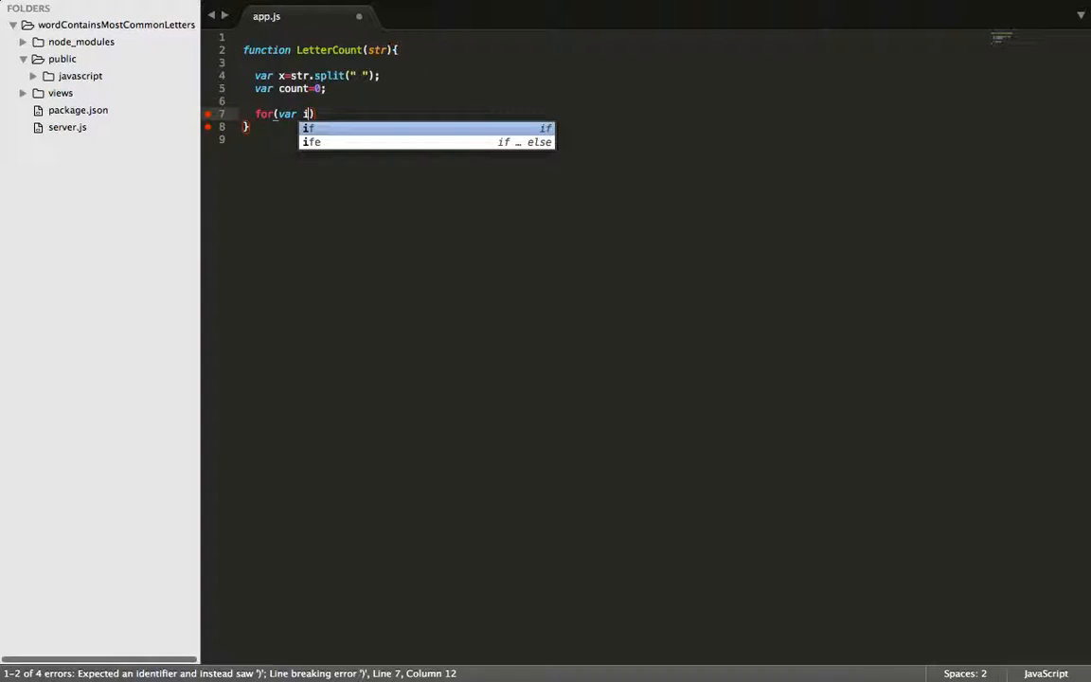
{"action": "type", "text": "=0;"}
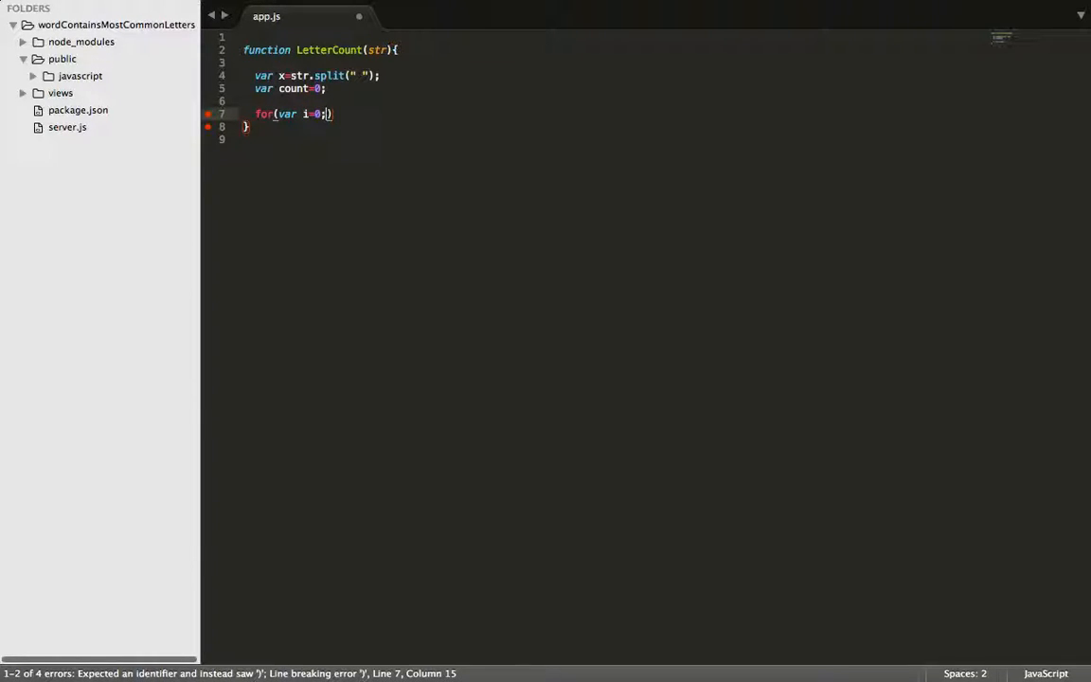
{"action": "type", "text": "i"}
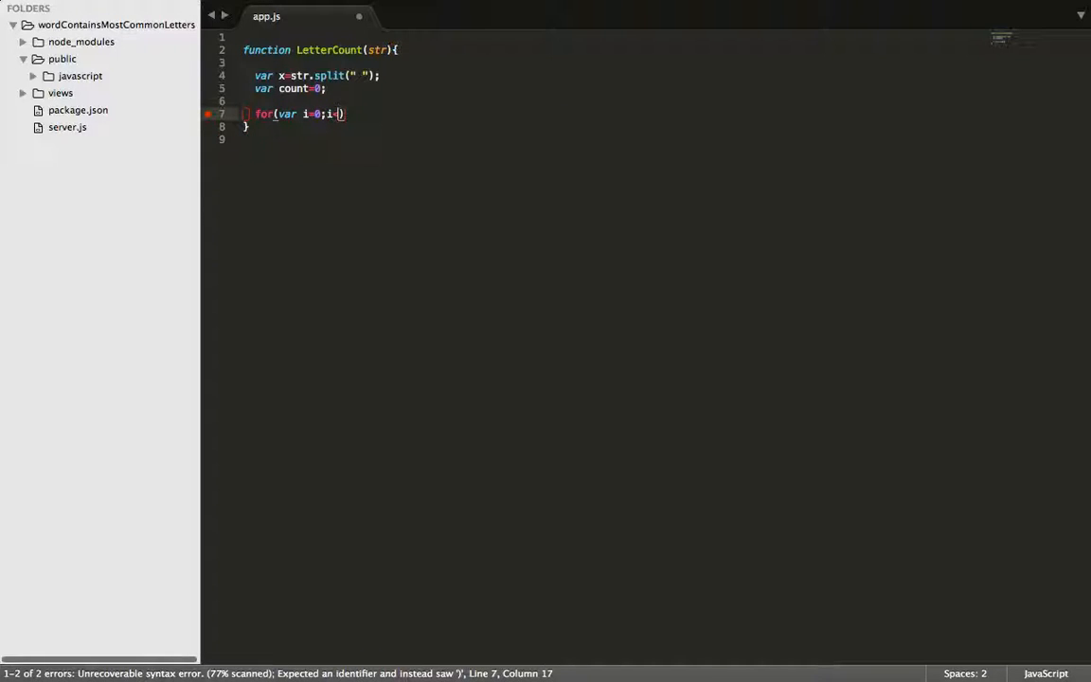
{"action": "type", "text": "<x.l"}
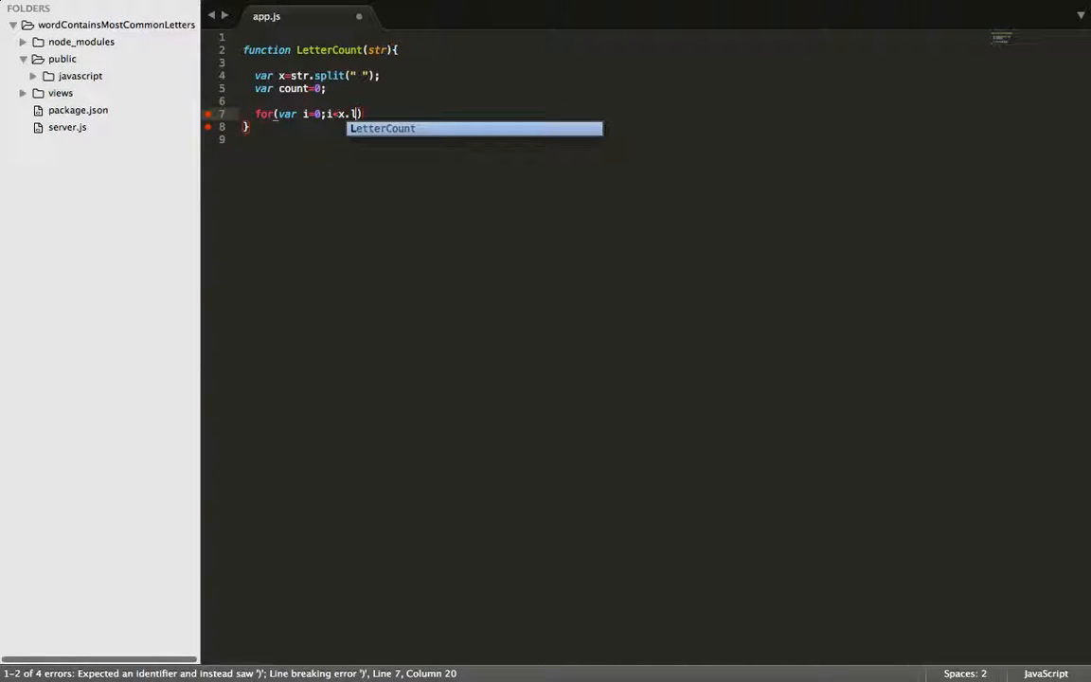
{"action": "type", "text": "ength"}
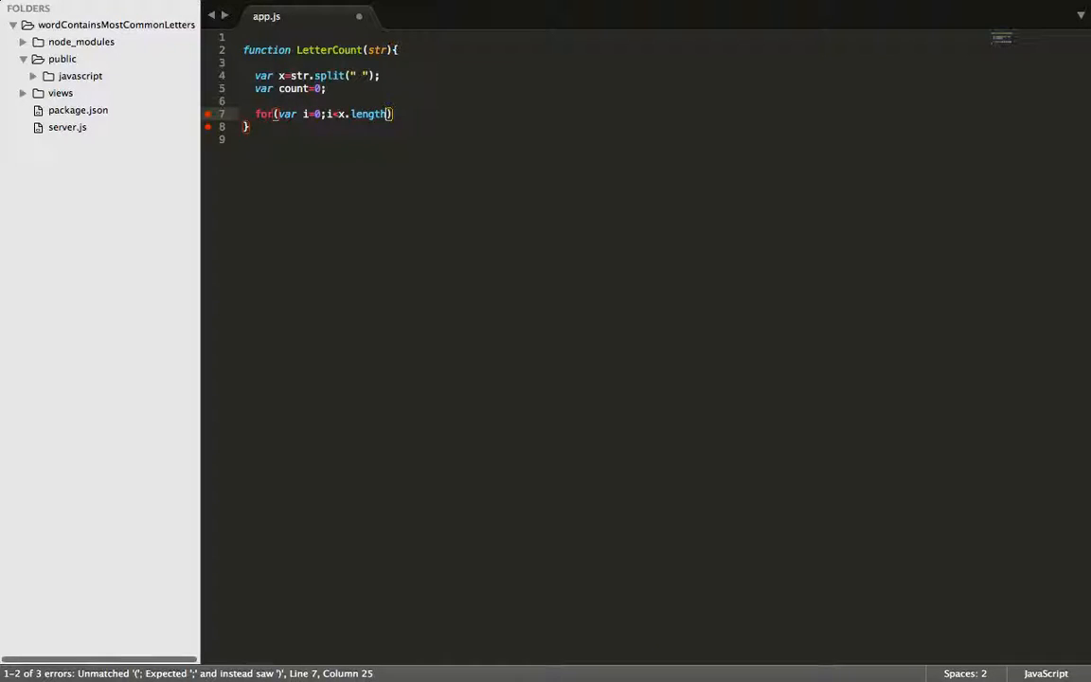
{"action": "type", "text": ";i++"}
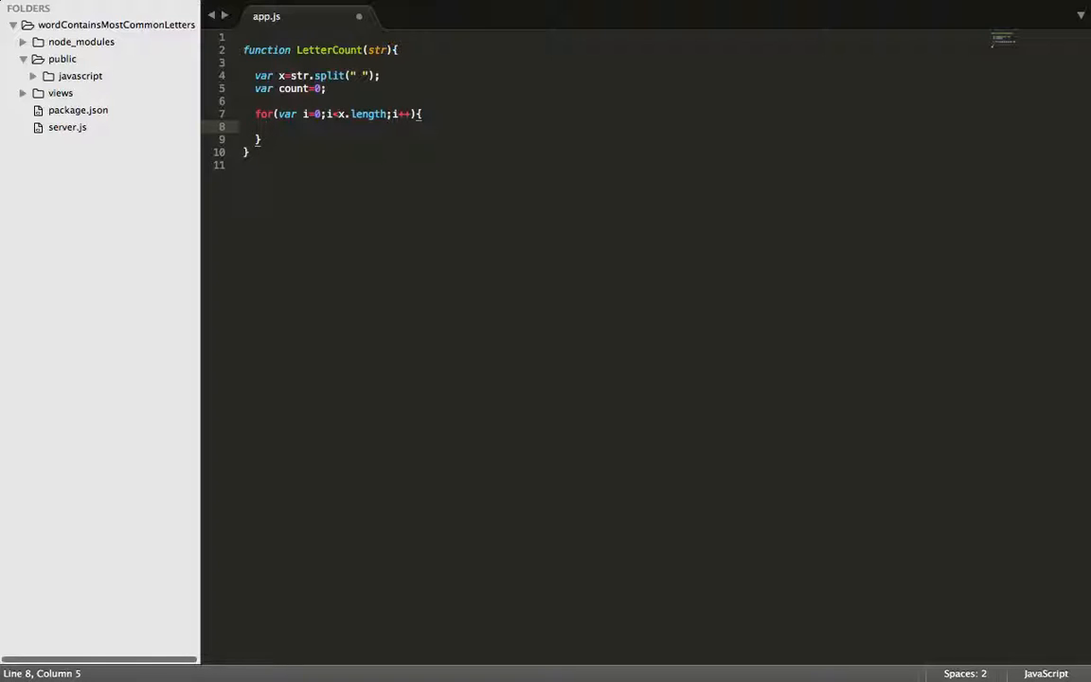
Step: Store the current word with var word=x[i]; inside the outer loop
{"action": "type", "text": "var"}
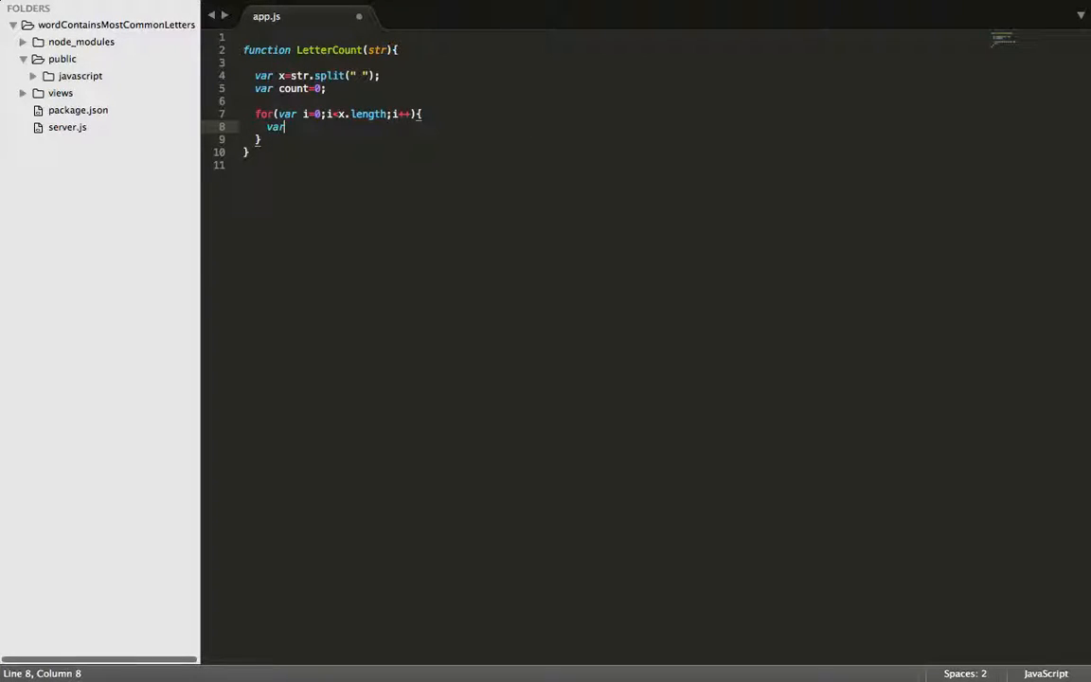
{"action": "type", "text": "word"}
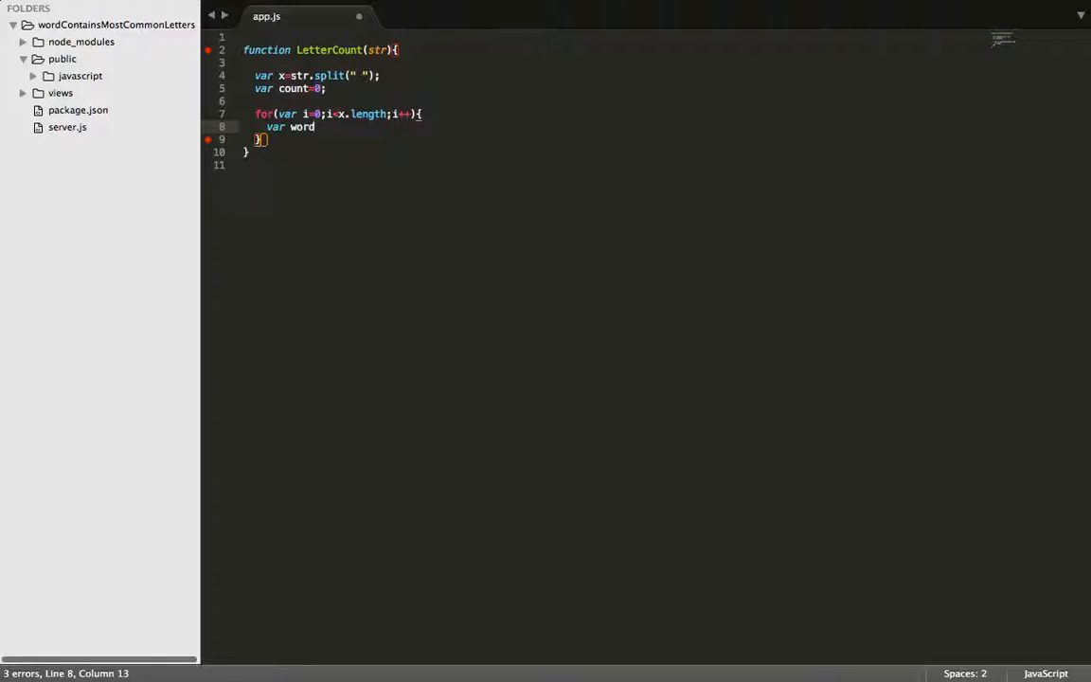
{"action": "type", "text": "=x["}
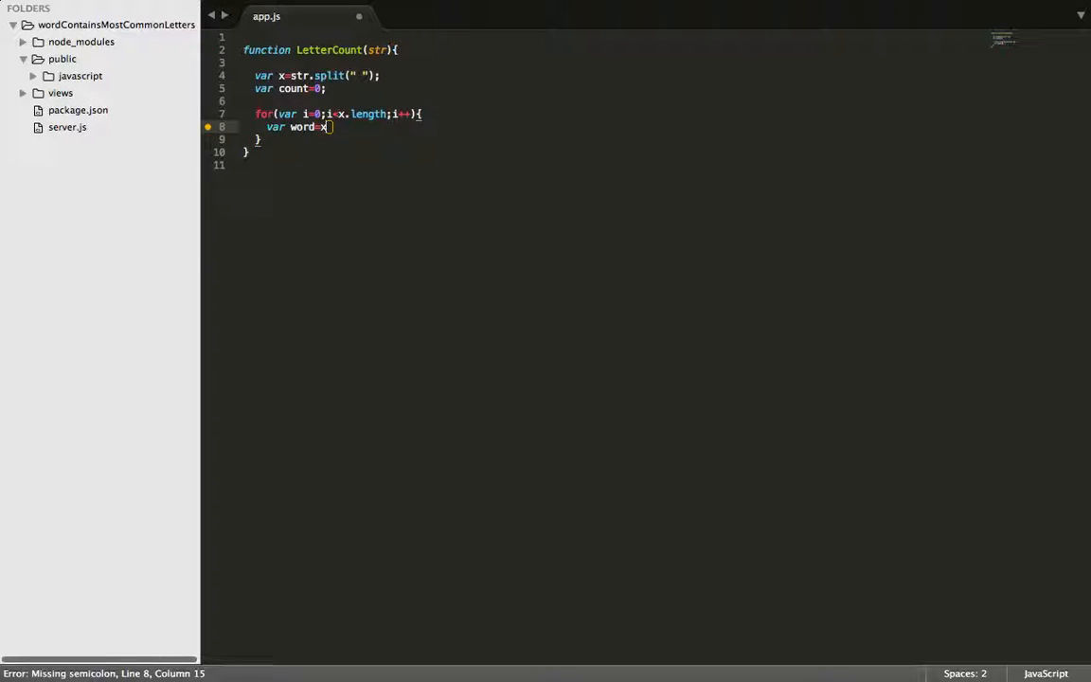
{"action": "type", "text": "[i"}
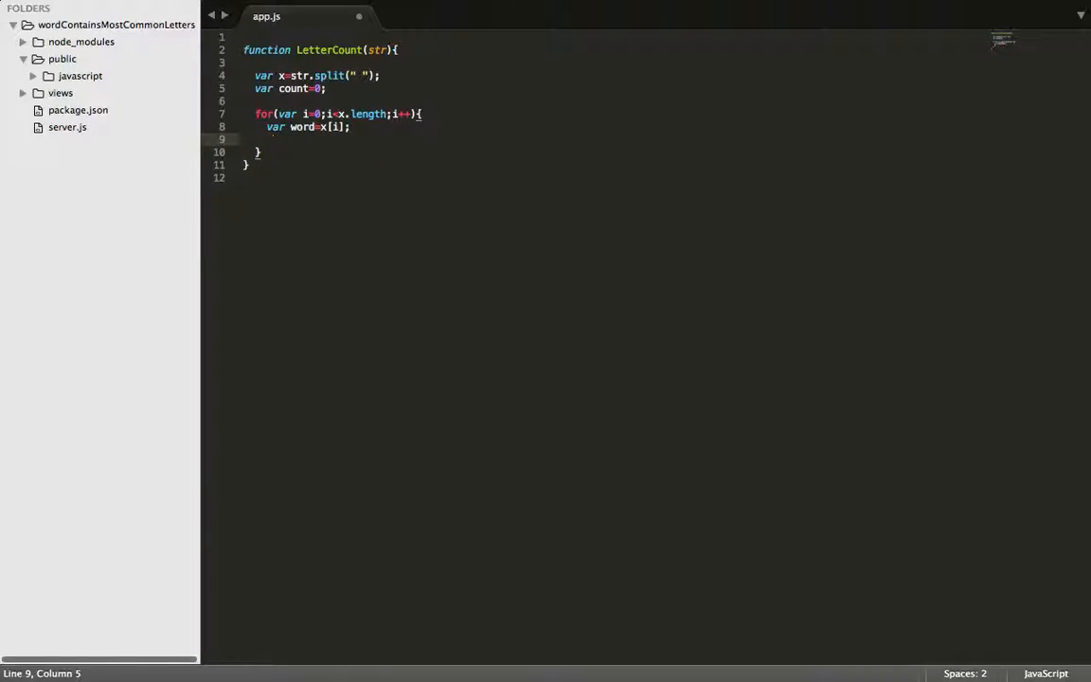
Step: Nest a second loop for(var j=0;j<word.length;i++){ } under the word line
{"action": "type", "text": "for"}
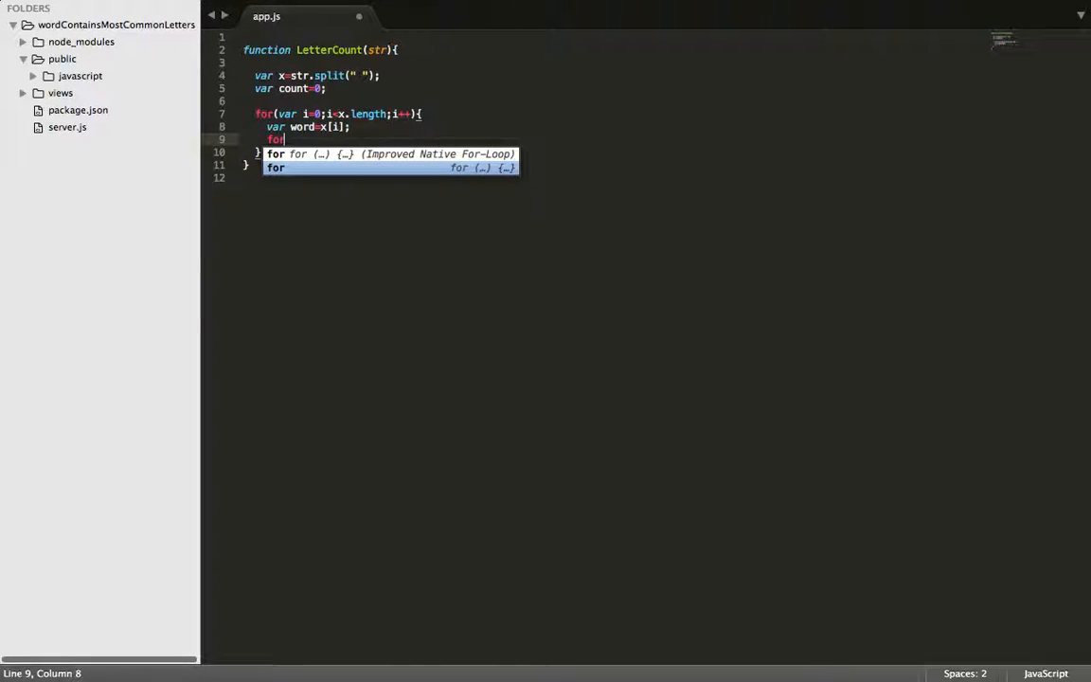
{"action": "type", "text": "(var j="}
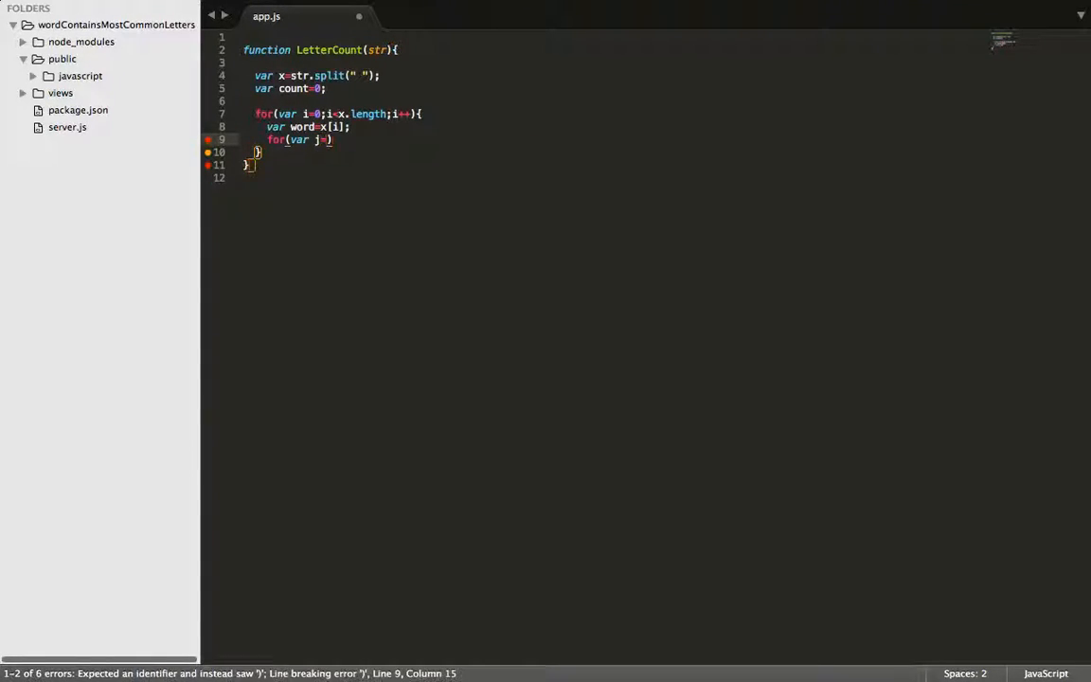
{"action": "type", "text": "0;"}
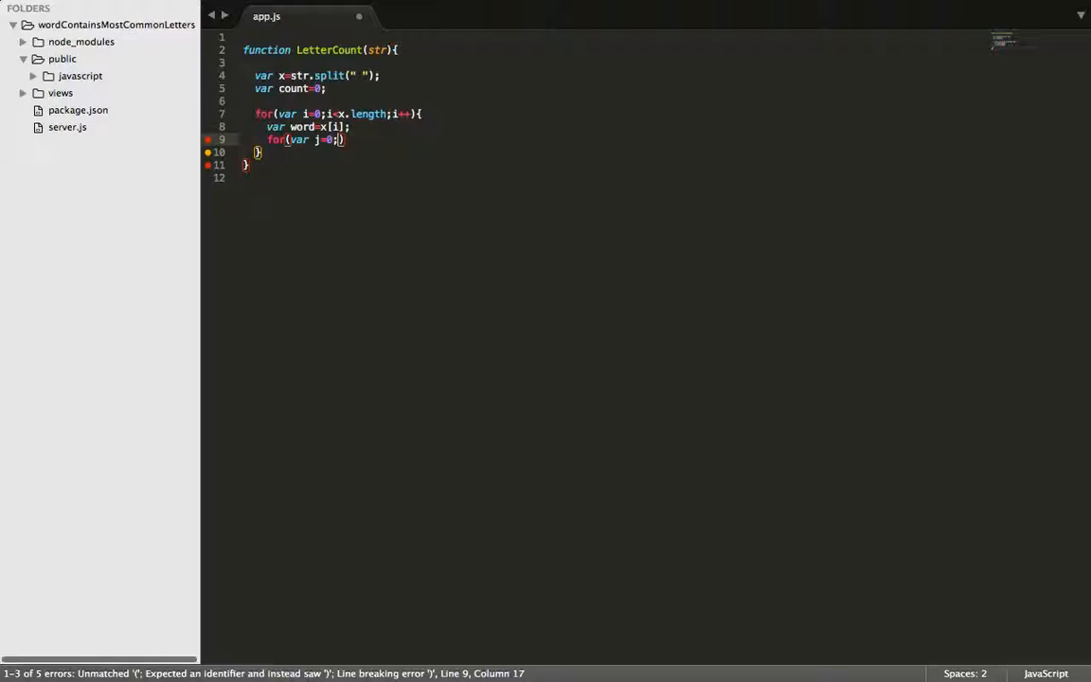
{"action": "type", "text": "j"}
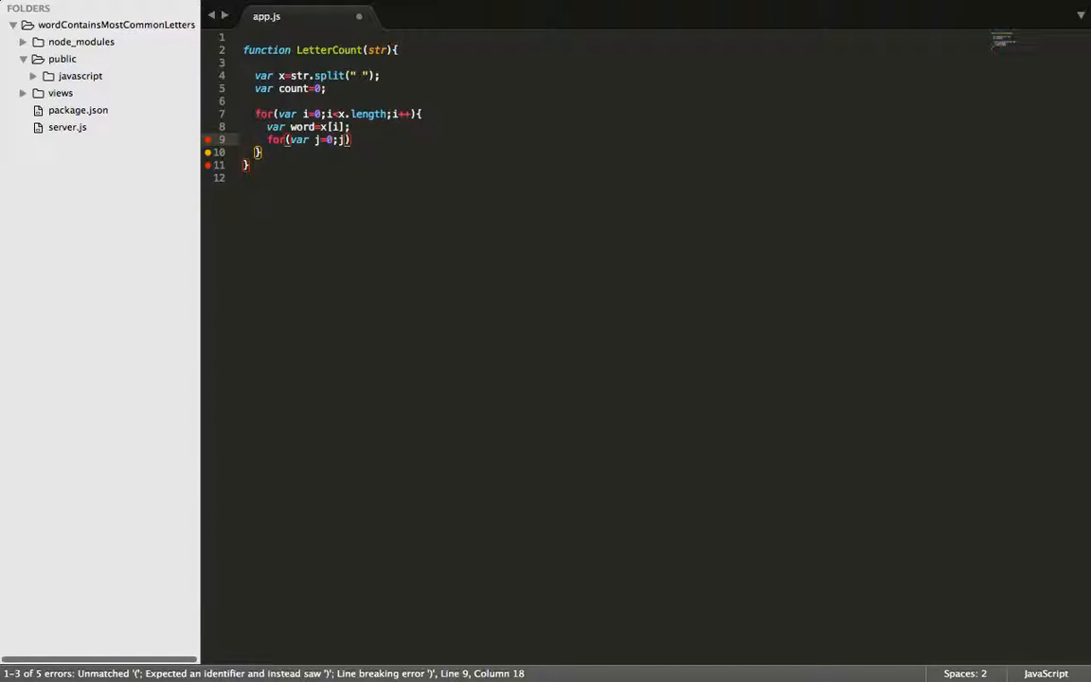
{"action": "type", "text": "word."}
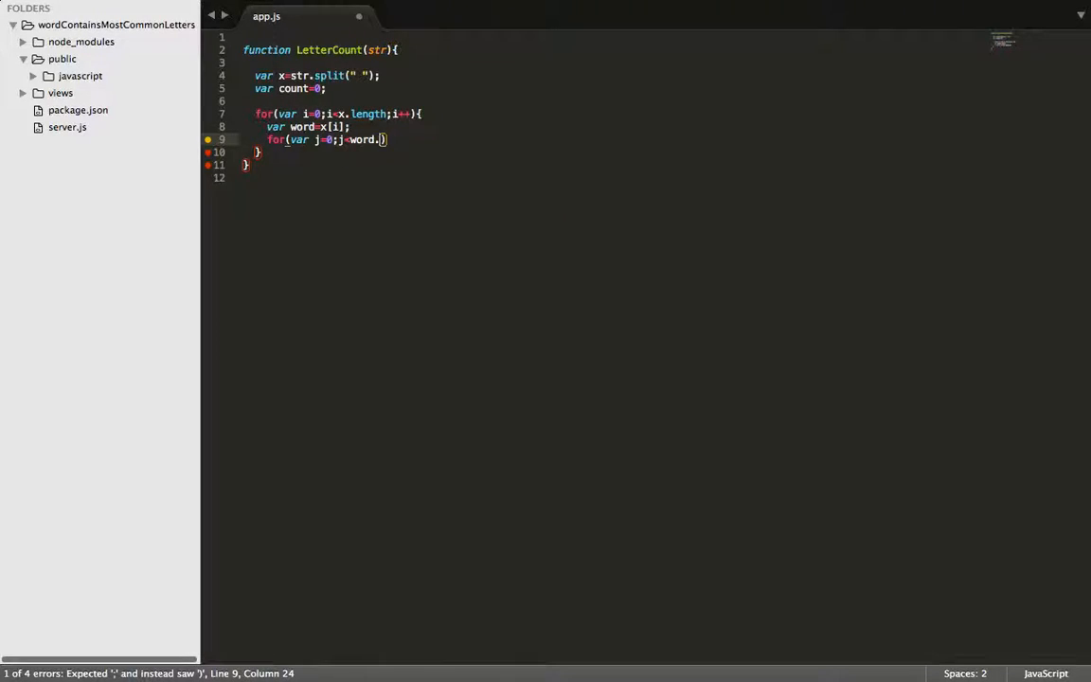
{"action": "type", "text": "length;i"}
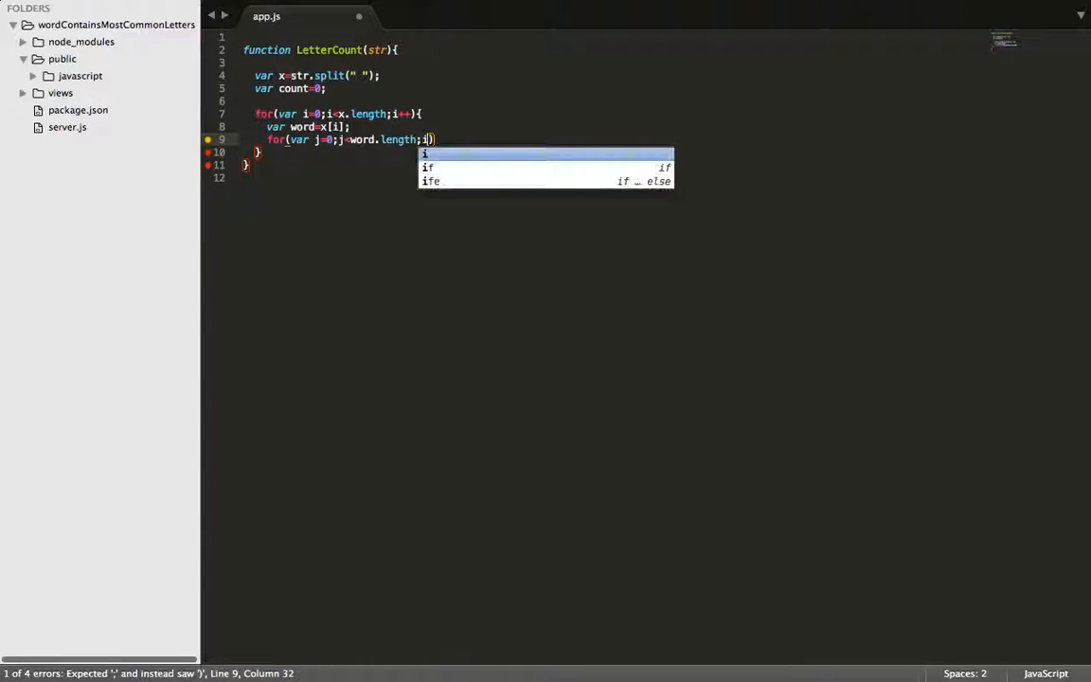
{"action": "type", "text": "++"}
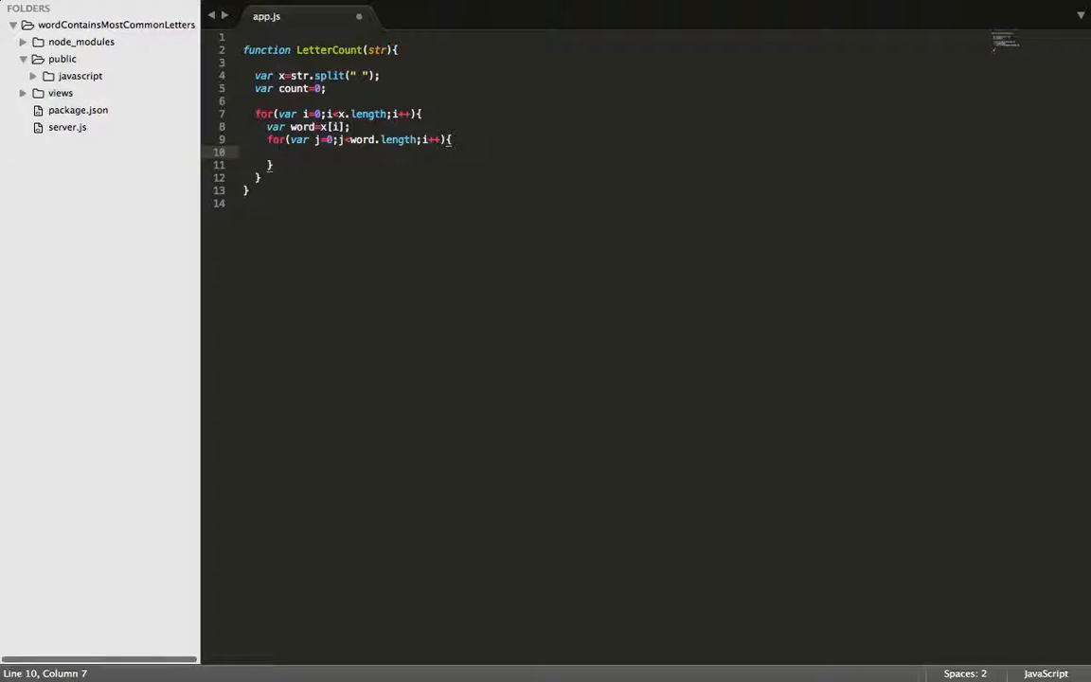
Step: Add var letter=word[j]; in the inner loop and begin the next for statement
{"action": "type", "text": "var letter"}
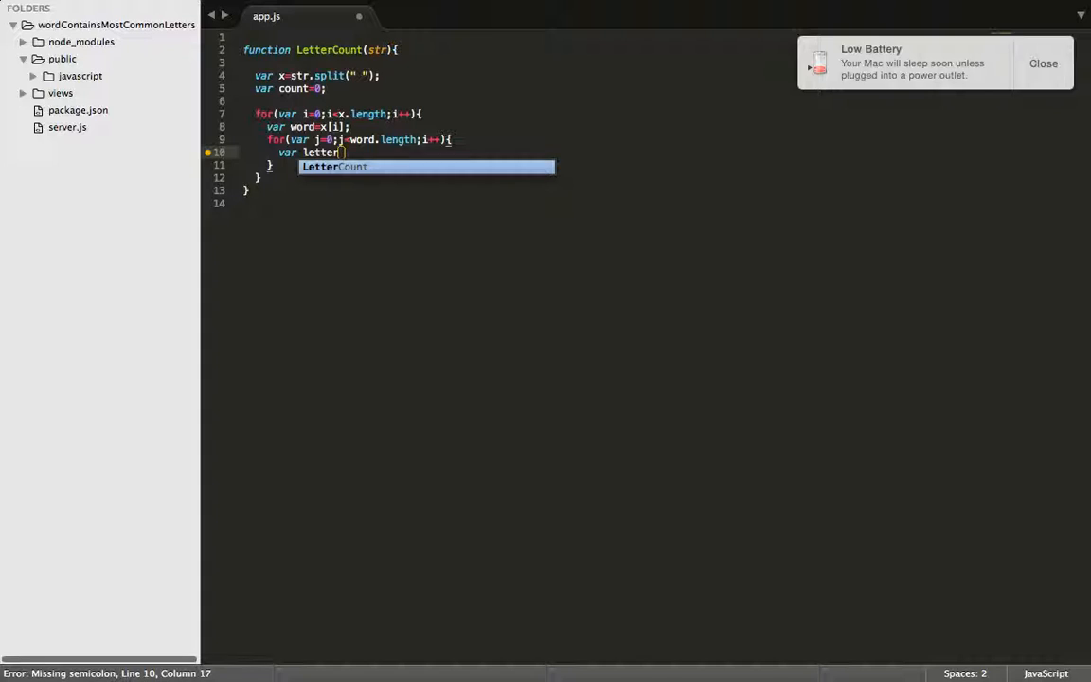
{"action": "type", "text": "="}
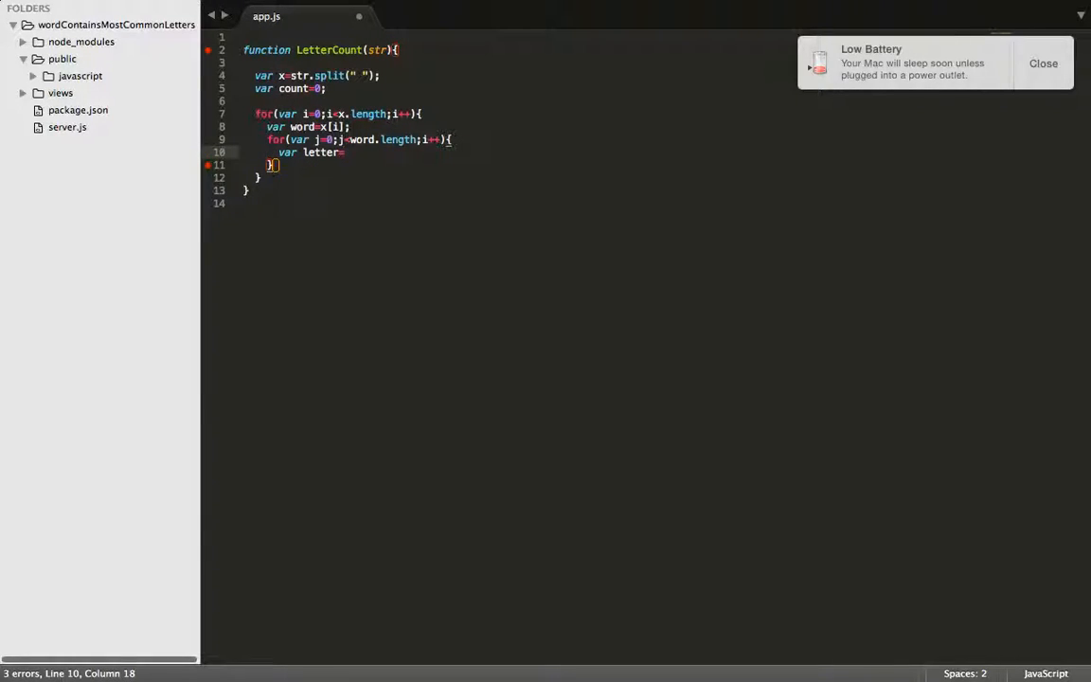
{"action": "type", "text": "="}
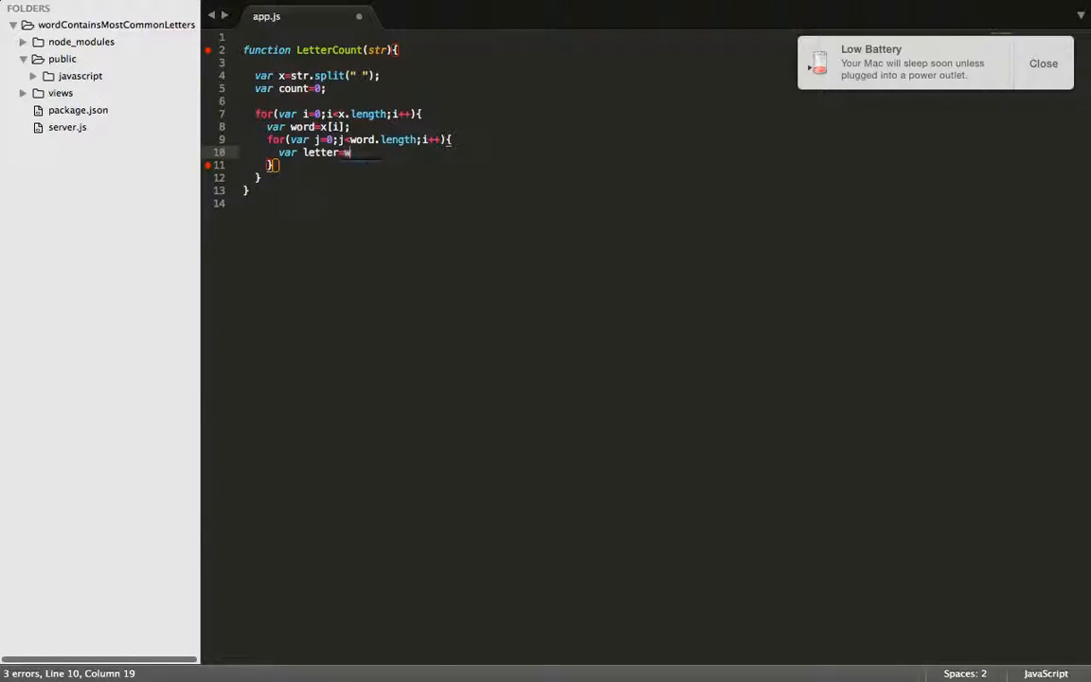
{"action": "type", "text": "word[]"}
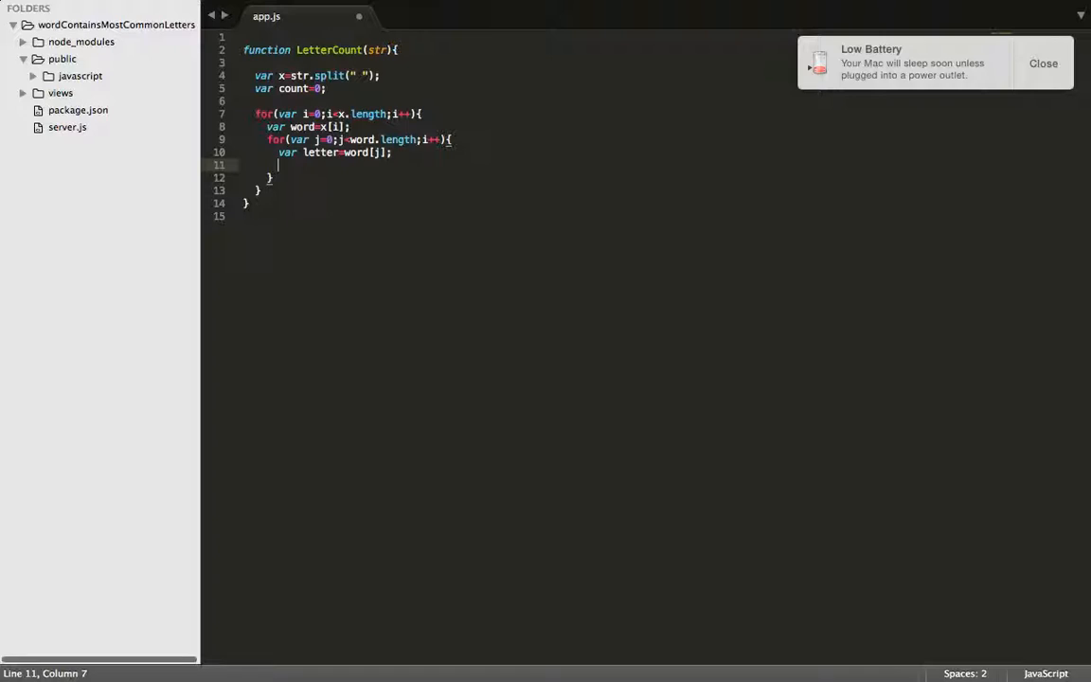
{"action": "type", "text": "for("}
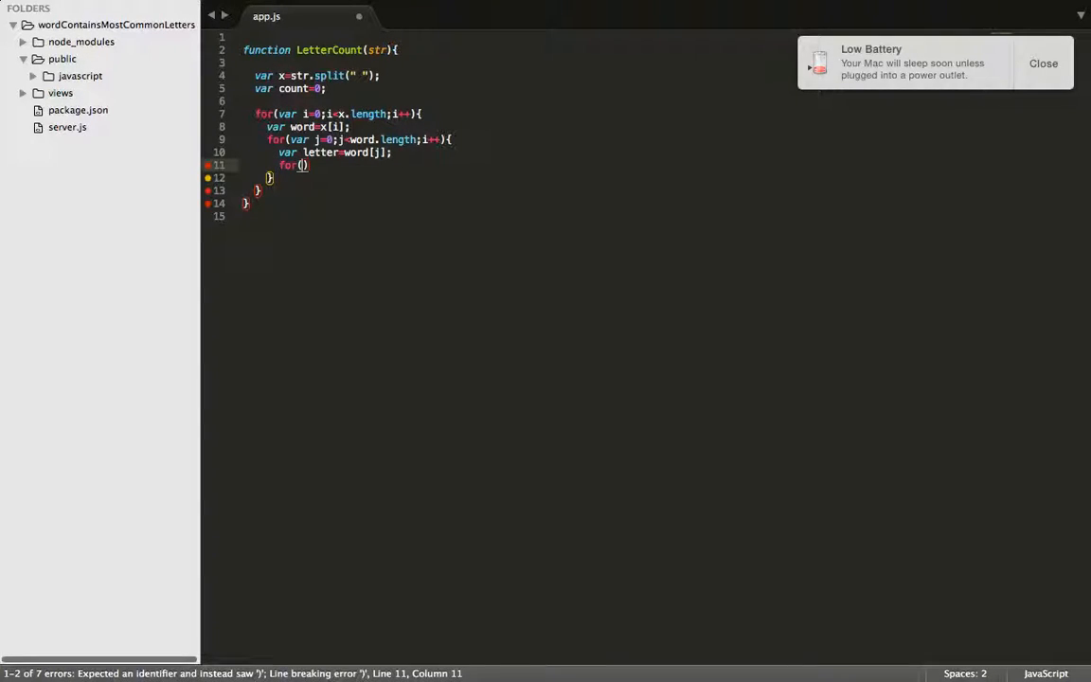
Step: Complete the third loop for(var k=0;k<word.length;k++){ } and dismiss the low-battery warning
{"action": "type", "text": "var k"}
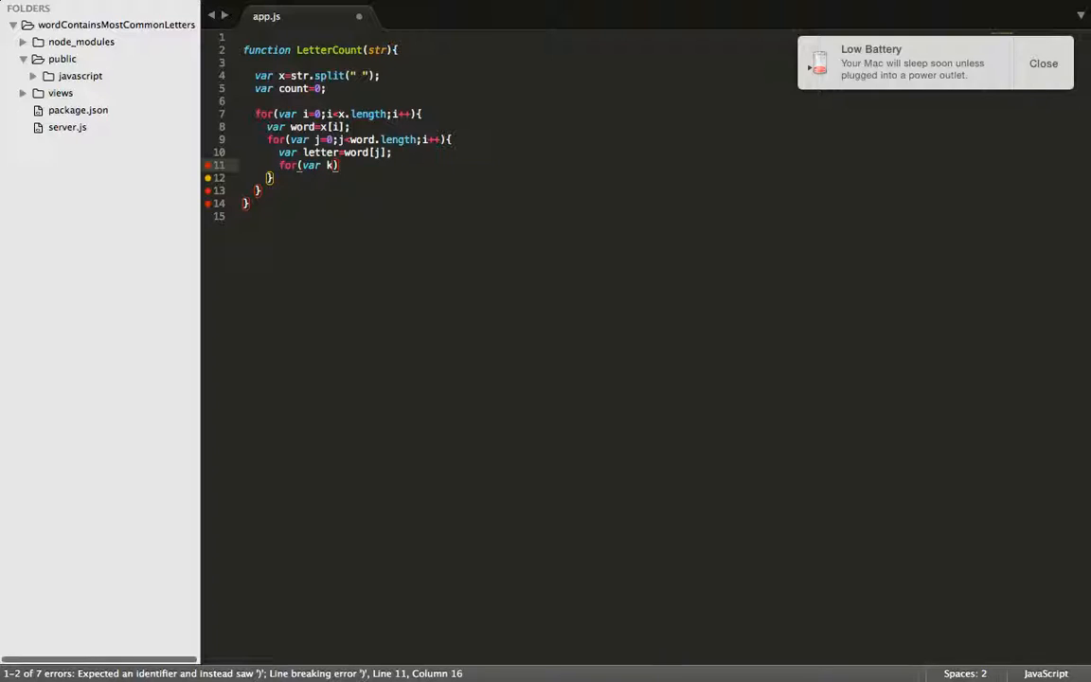
{"action": "type", "text": ";"}
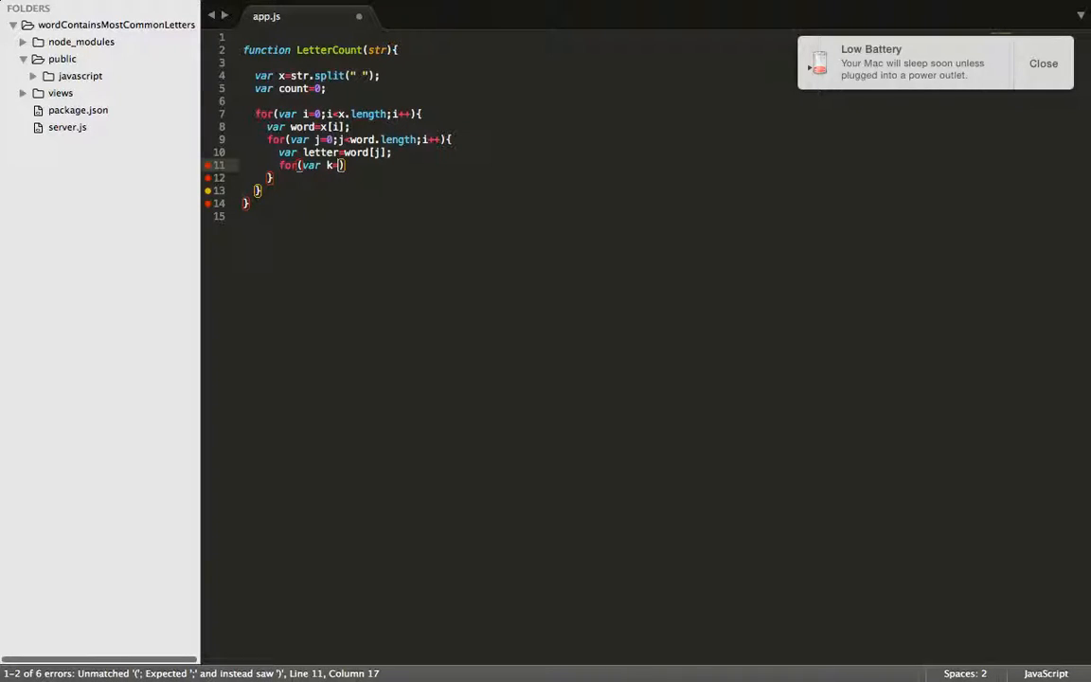
{"action": "type", "text": "=0;k:"}
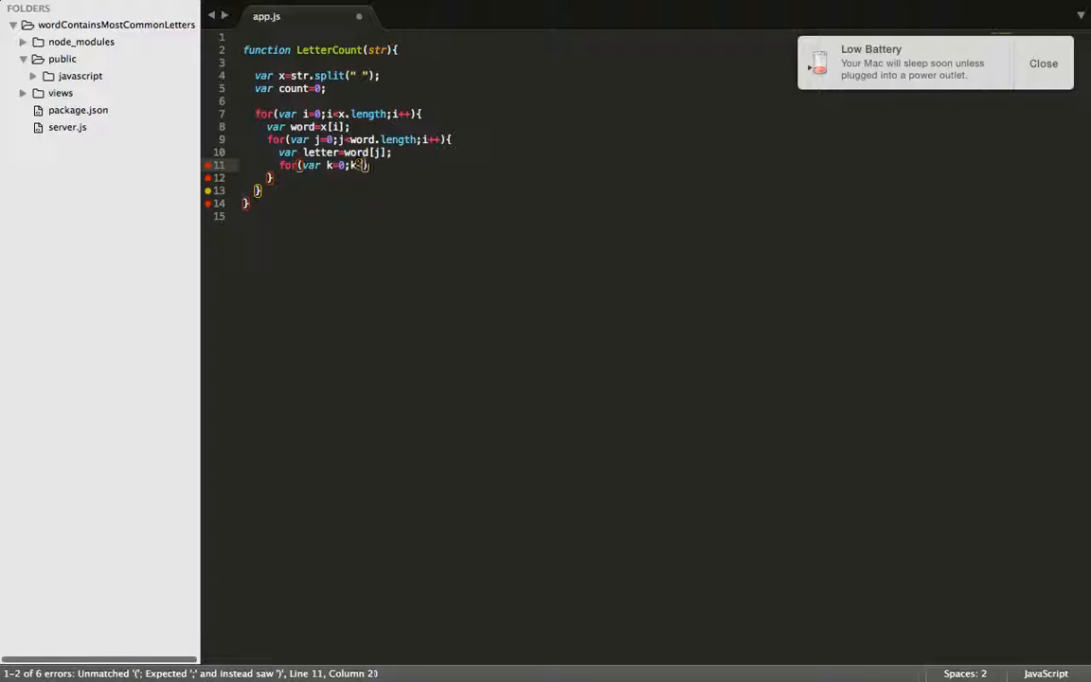
{"action": "type", "text": "word.length;k++"}
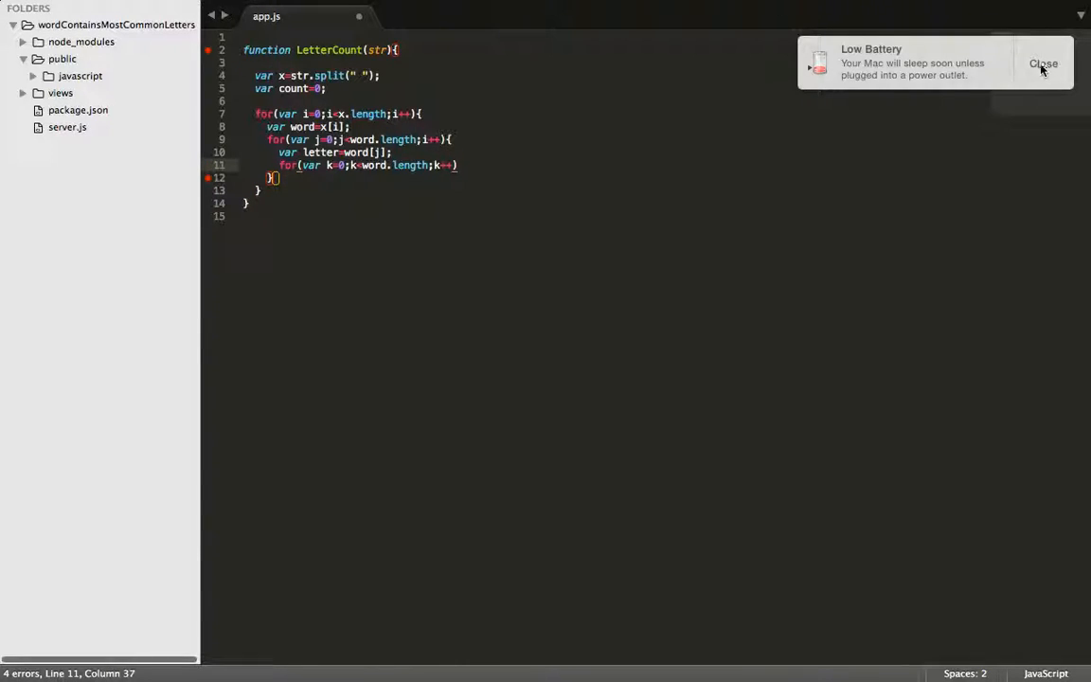
{"action": "left_click", "coordinate": [1044, 64]}
{"action": "type", "text": "{"}
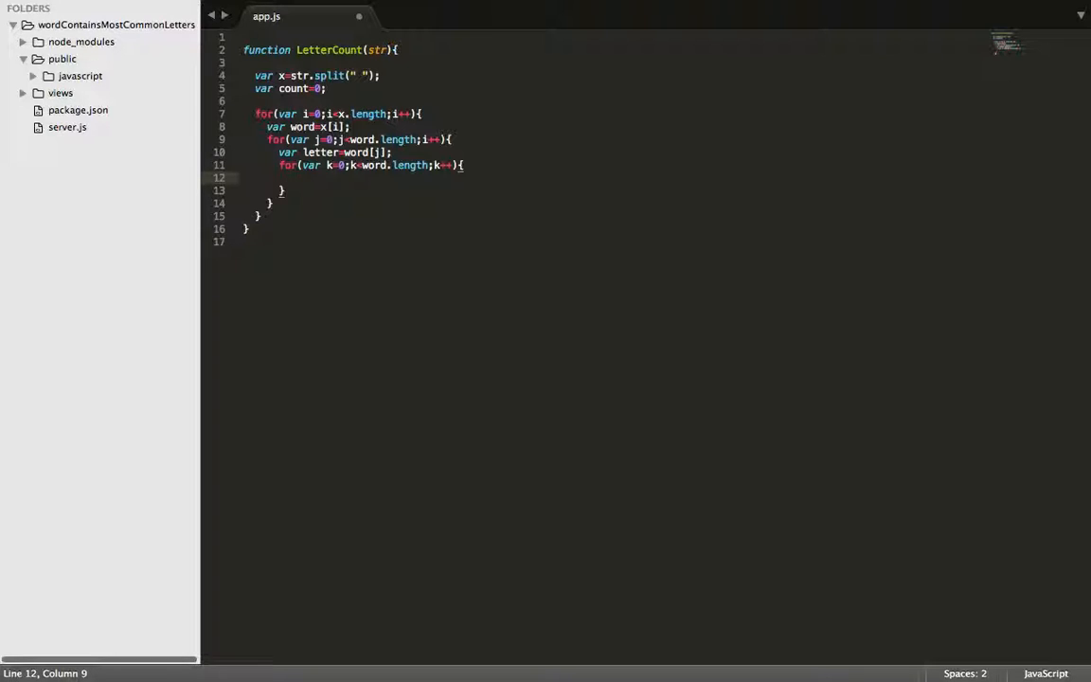
Step: Inside the k loop write the condition if(letter==word[k]){ }
{"action": "type", "text": "i"}
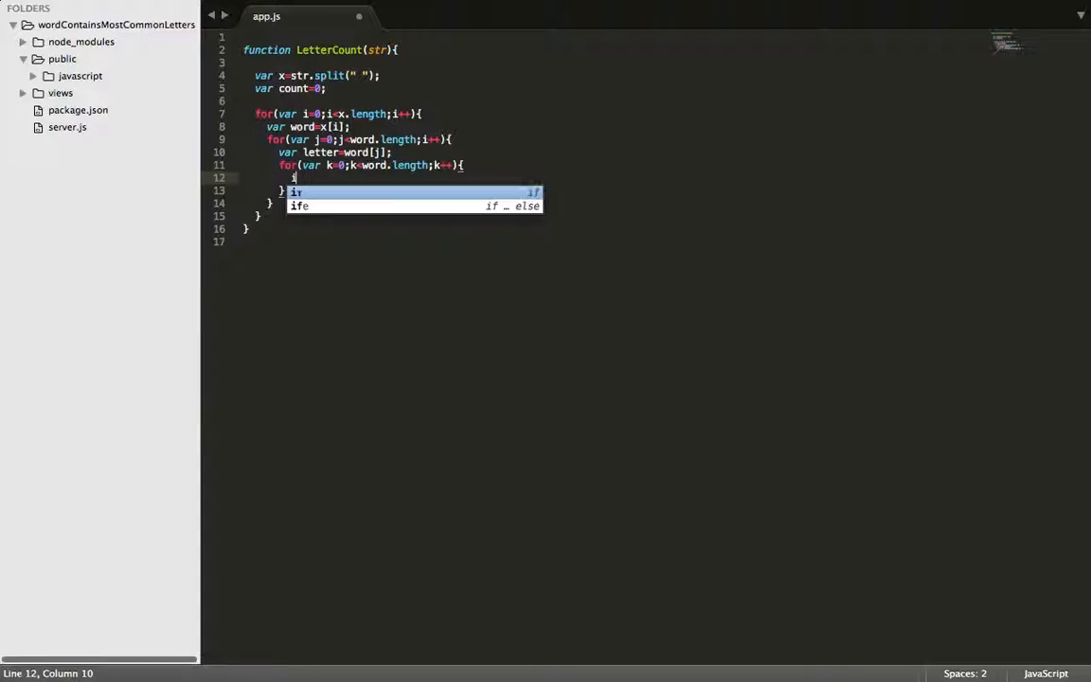
{"action": "type", "text": "f(j"}
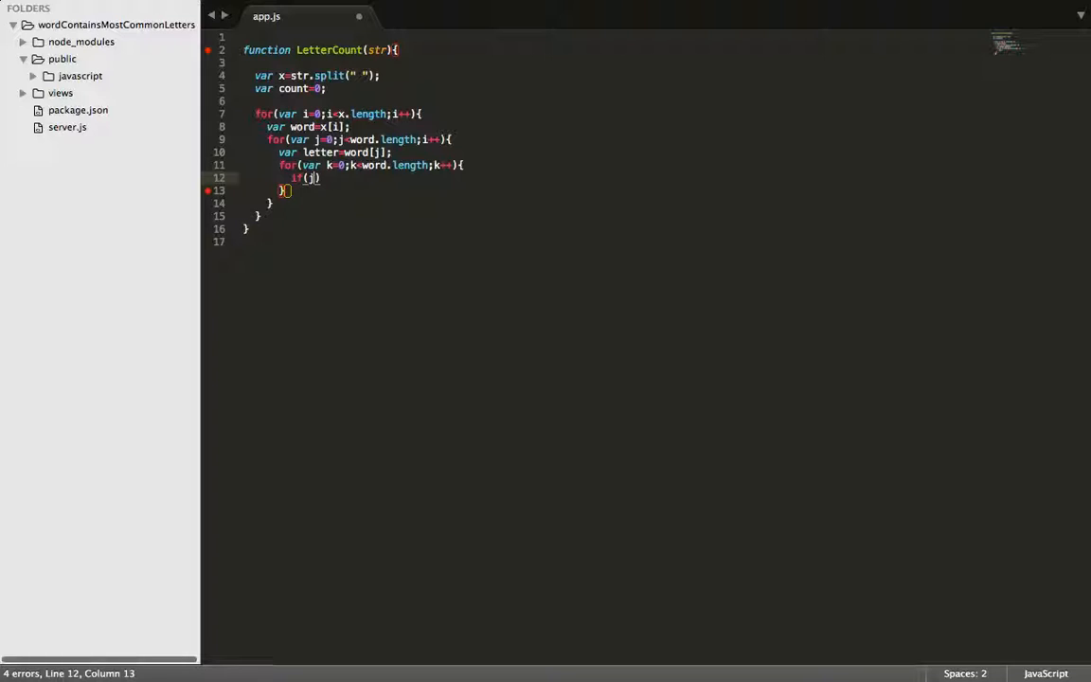
{"action": "type", "text": "!==k"}
{"action": "type", "text": "if("}
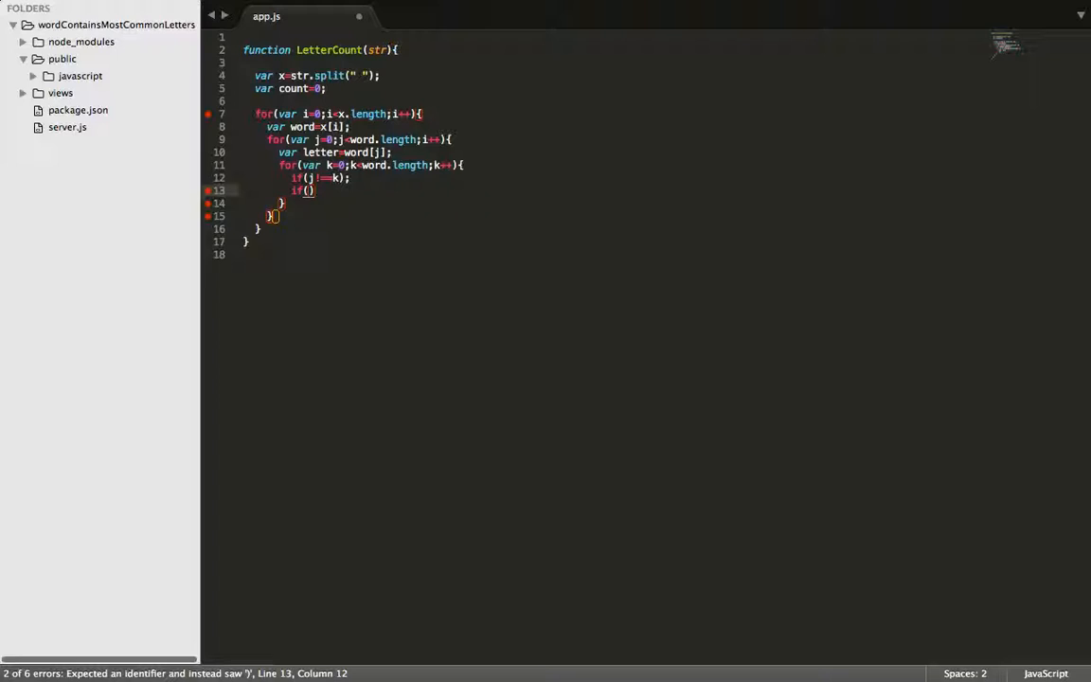
{"action": "type", "text": "letter"}
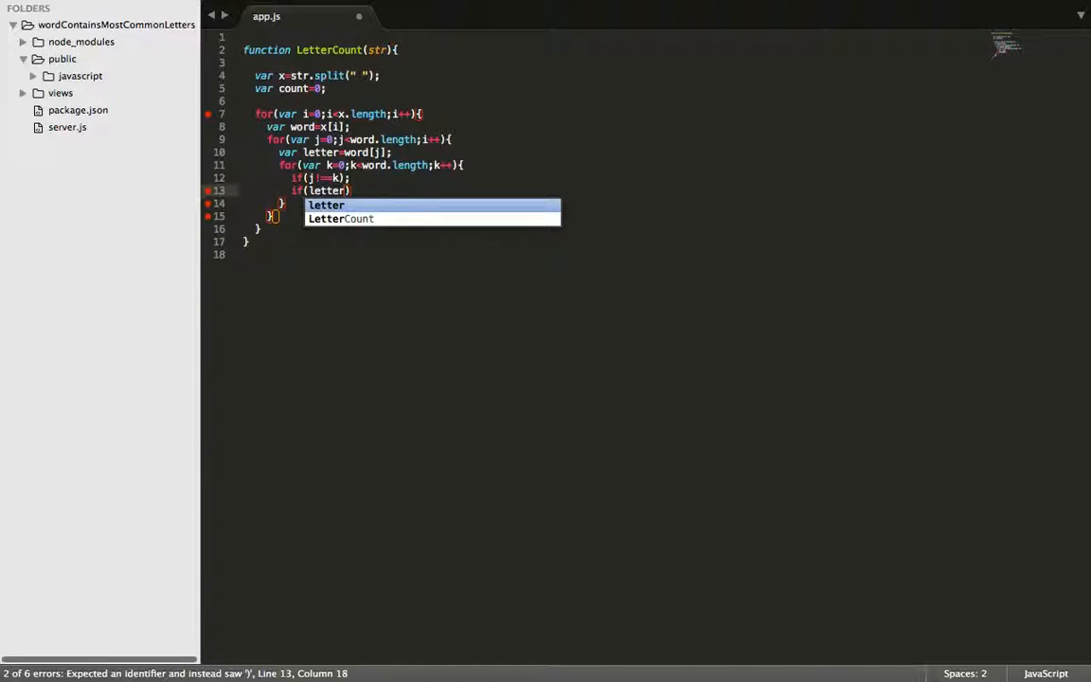
{"action": "type", "text": "==word"}
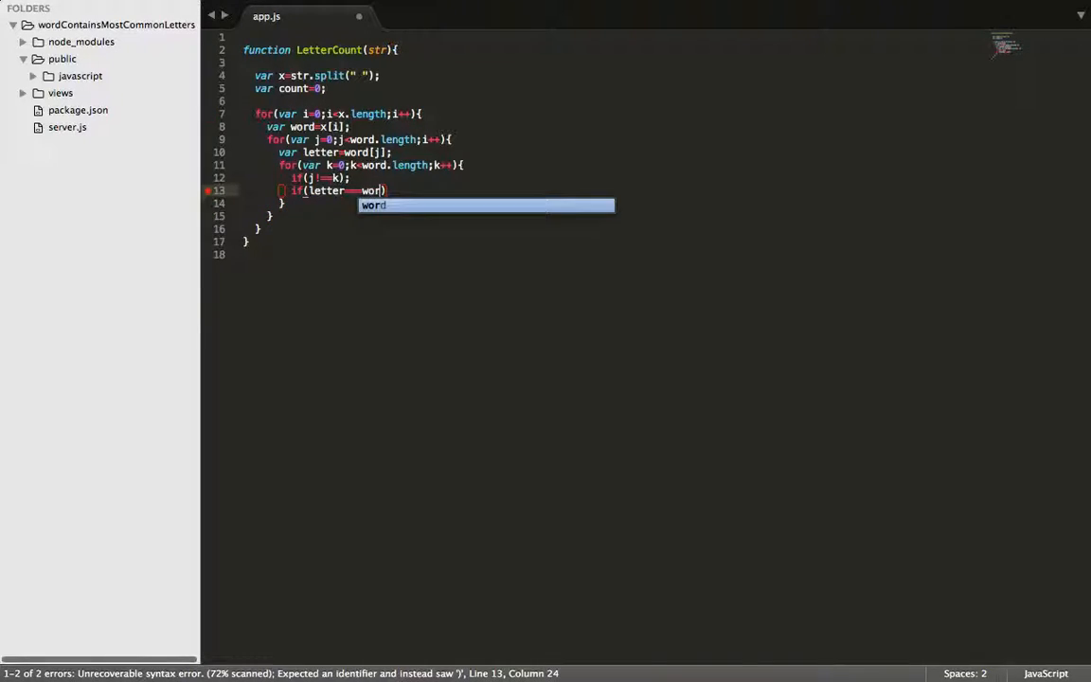
{"action": "type", "text": "[]"}
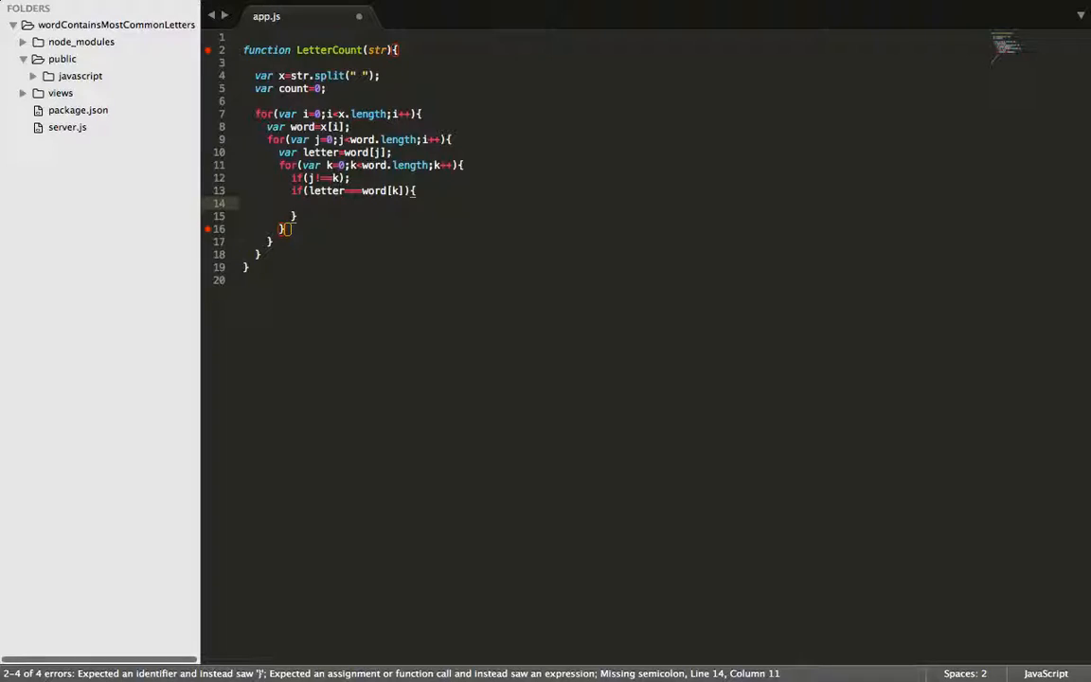
Step: Increment with count=count+1; inside the if and leave a blank line below
{"action": "type", "text": "count+"}
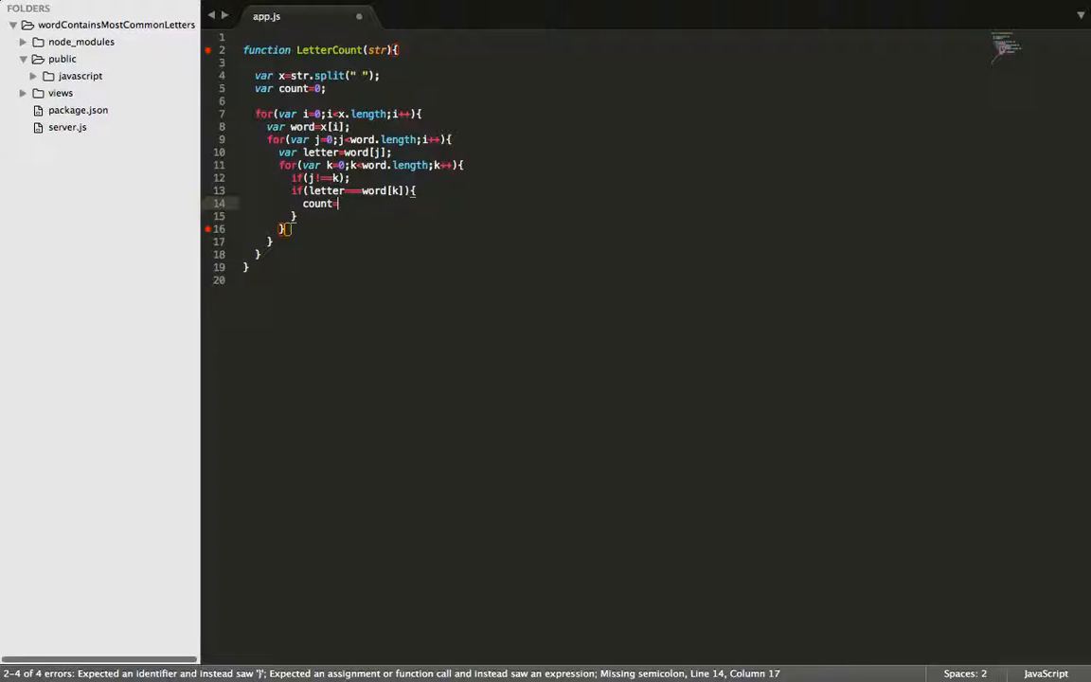
{"action": "type", "text": "=count"}
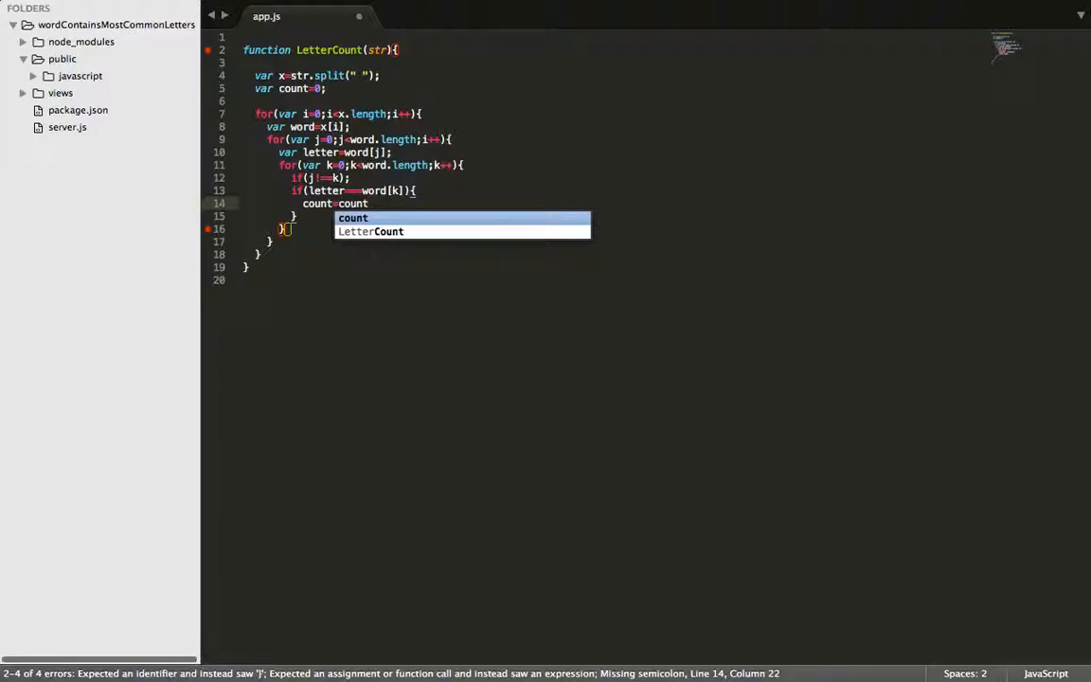
{"action": "type", "text": "+1;"}
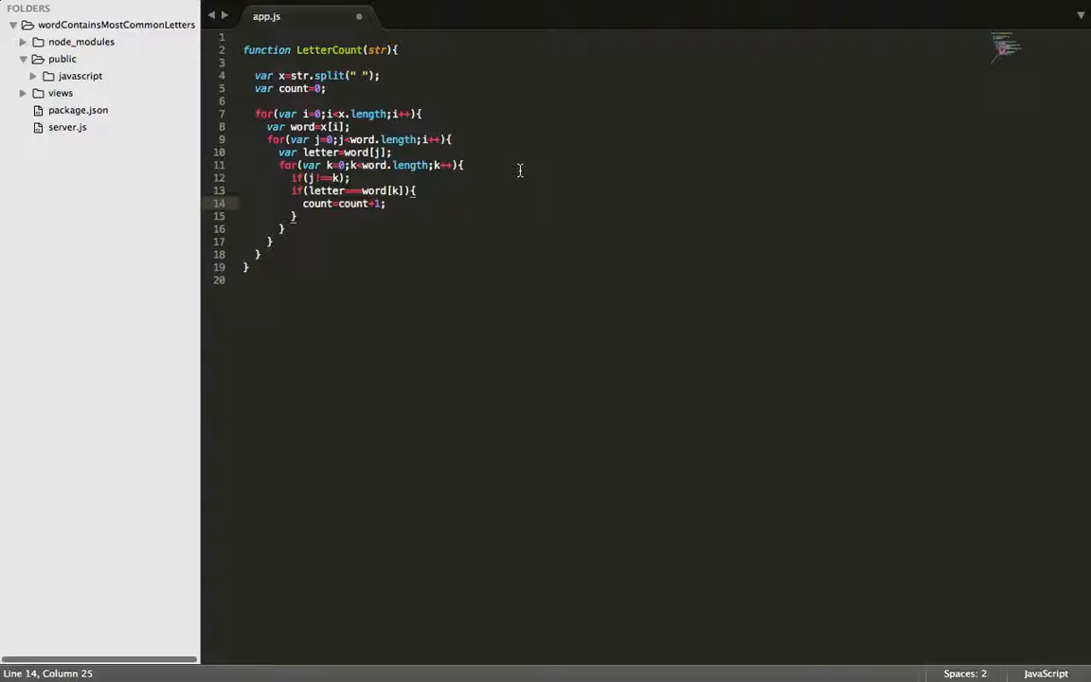
{"action": "key", "text": "enter"}
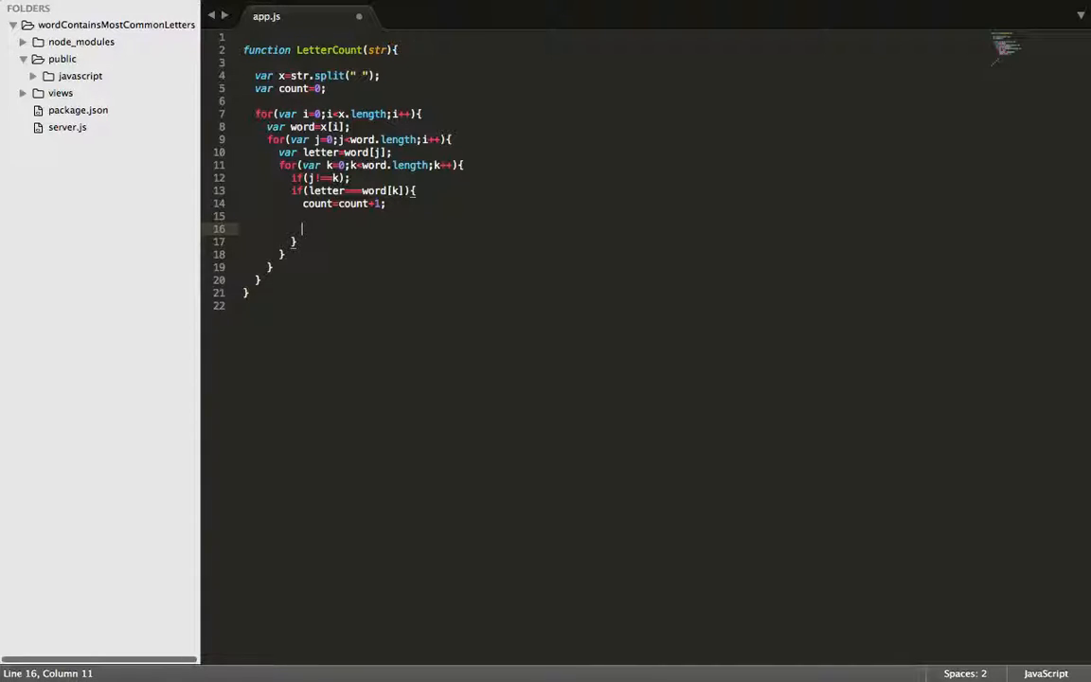
Step: After the k loop add if(count>1){ return word; }
{"action": "type", "text": "of"}
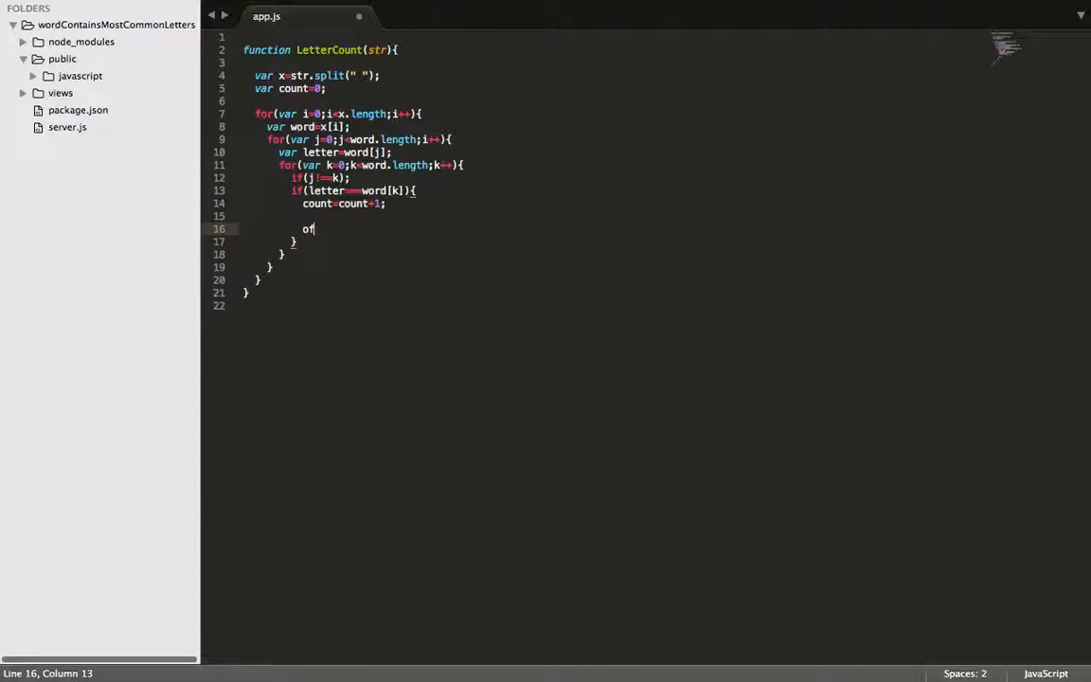
{"action": "type", "text": "if()"}
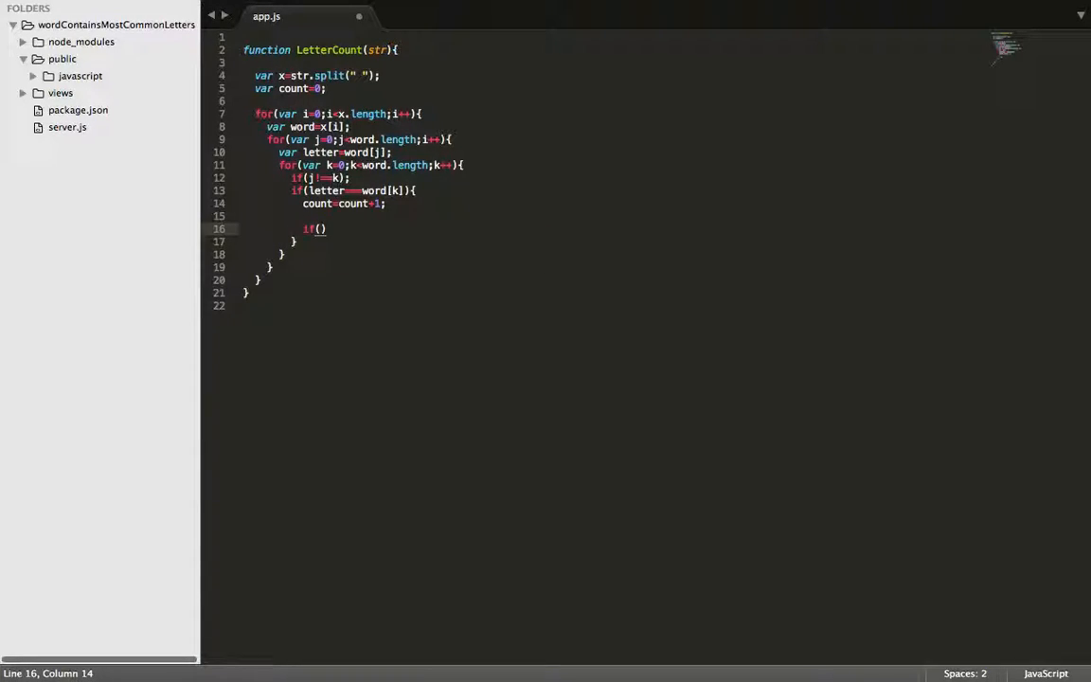
{"action": "type", "text": "count"}
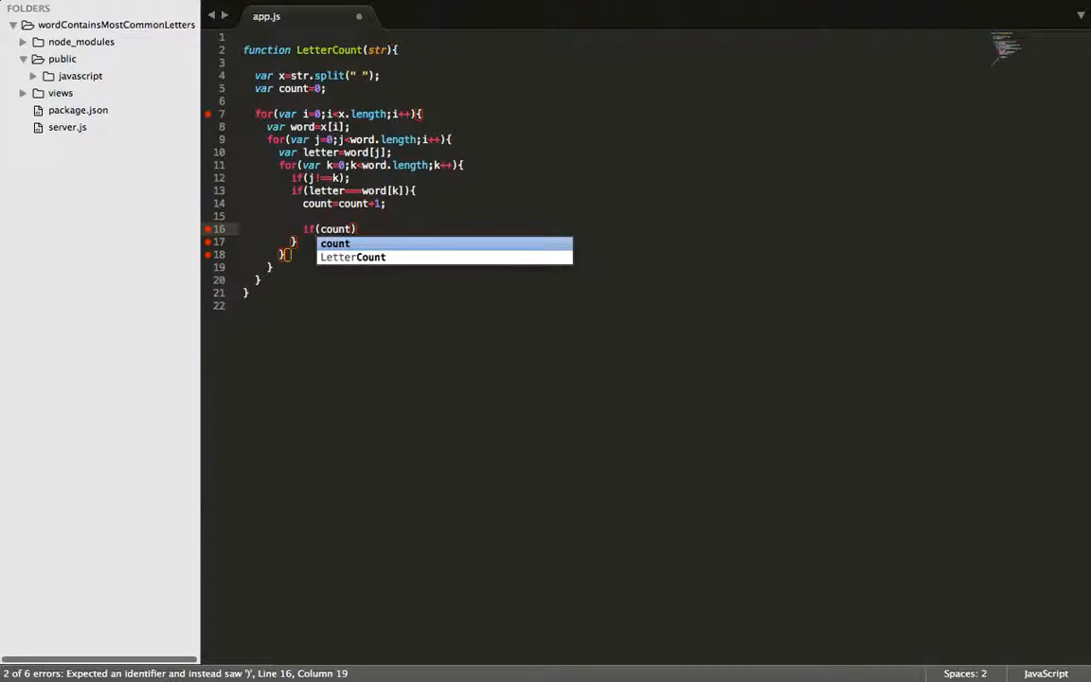
{"action": "type", "text": ">1"}
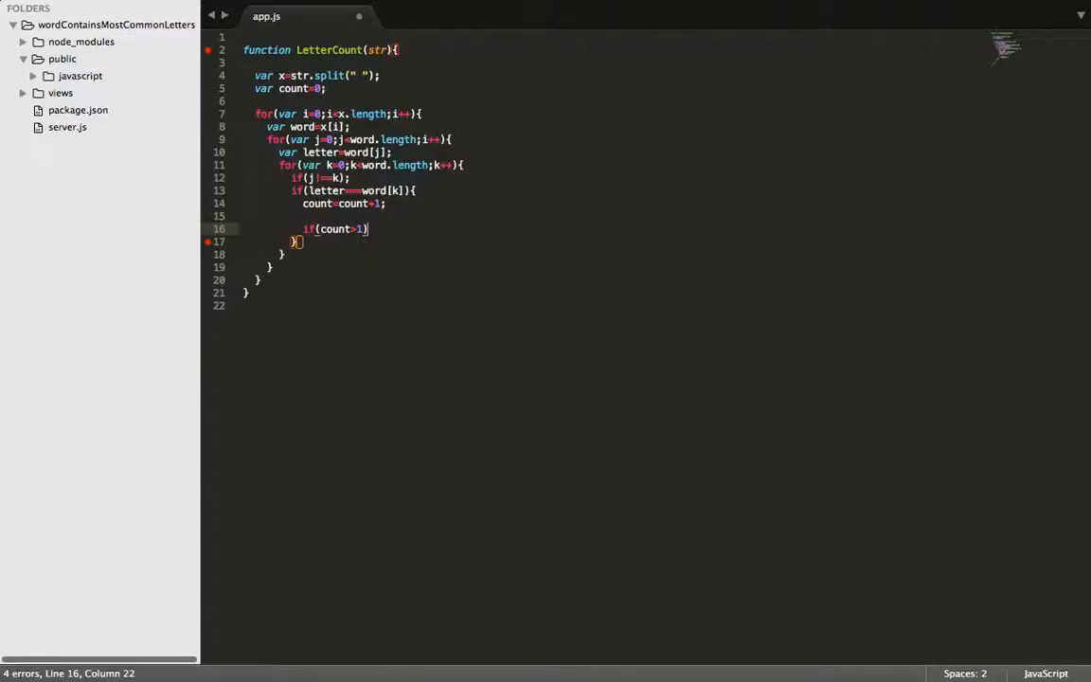
{"action": "type", "text": "{"}
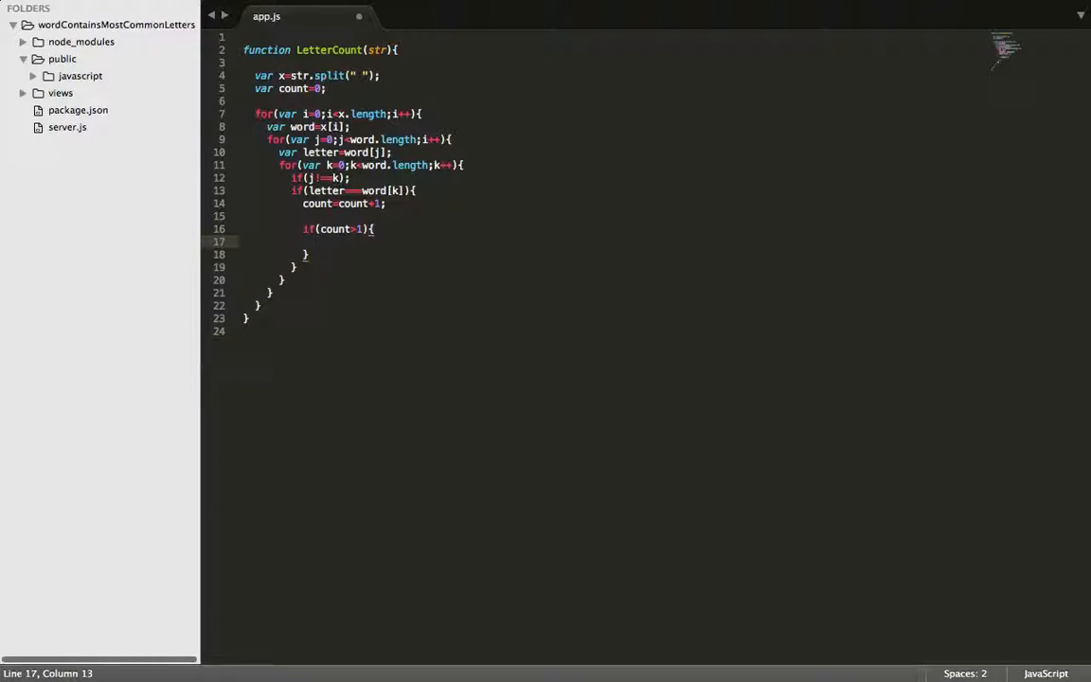
{"action": "type", "text": "return"}
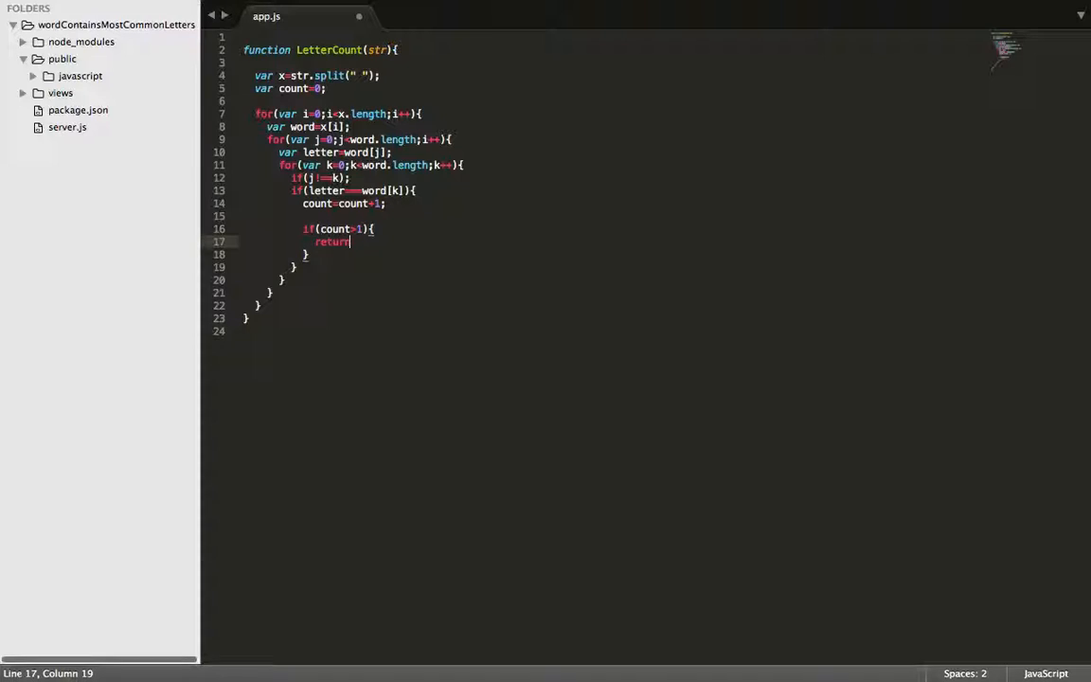
{"action": "type", "text": "word;"}
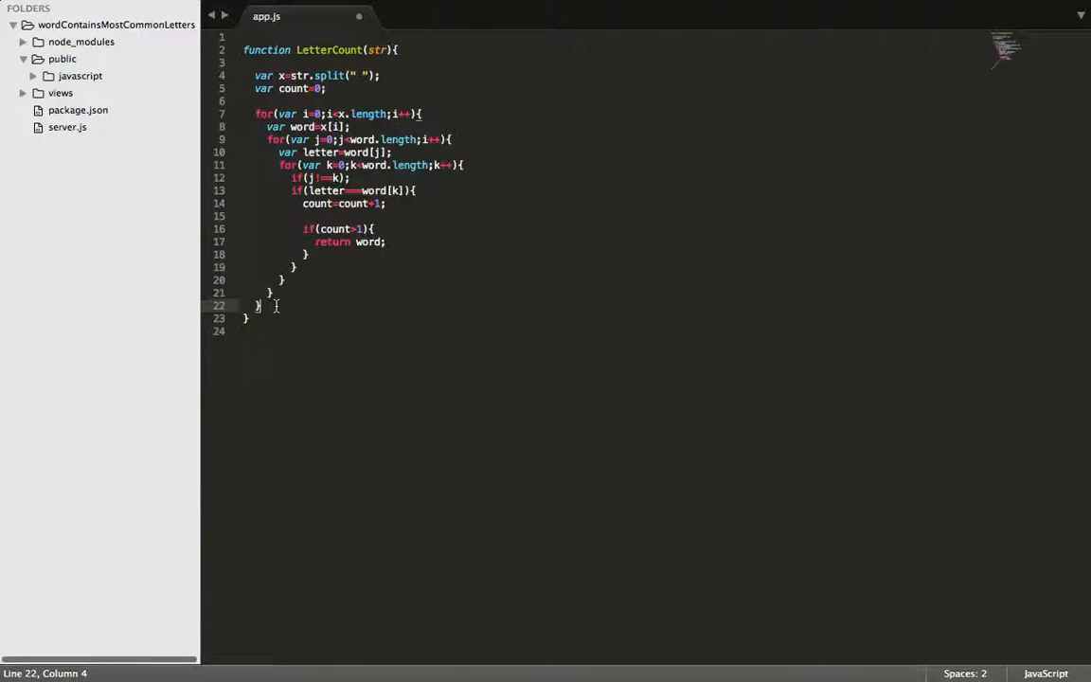
Step: Add return -1; before the function's closing brace and begin the console line
{"action": "type", "text": "re"}
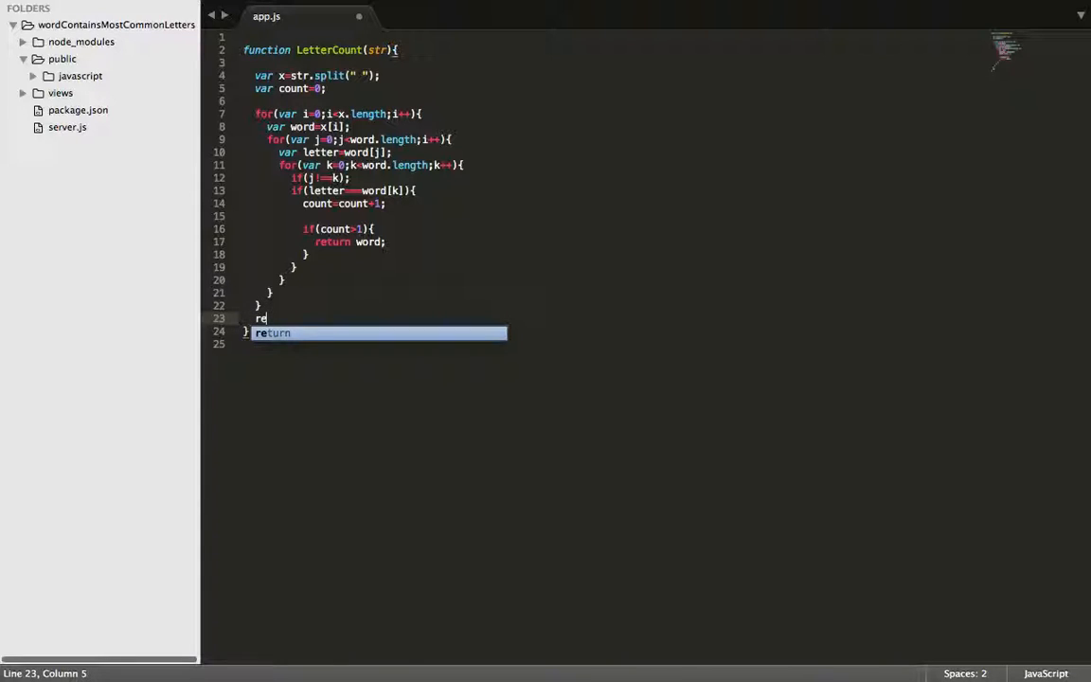
{"action": "type", "text": "turn -1;"}
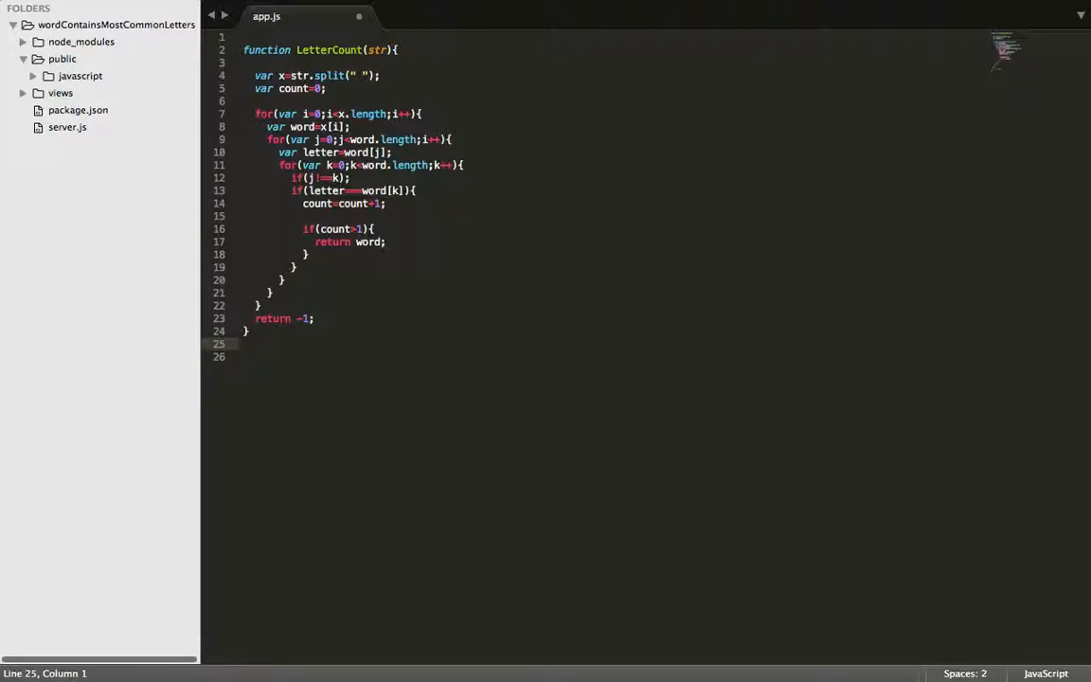
{"action": "type", "text": "console.log"}
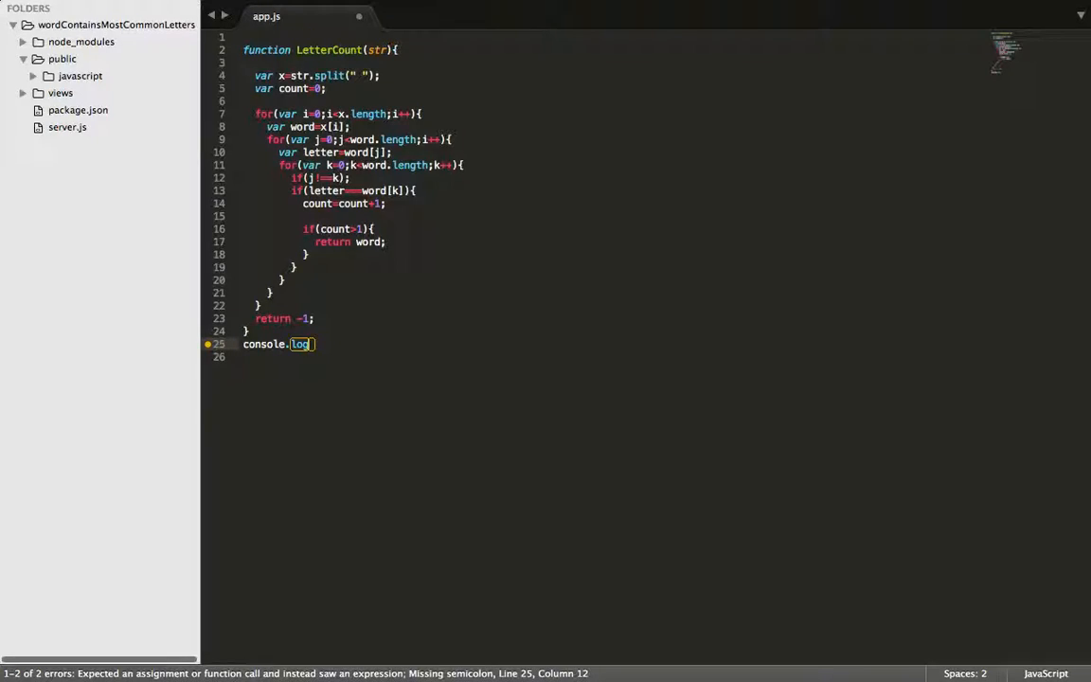
Step: Complete console.log(LetterCount("Door and dog")); as the test call after the function
{"action": "type", "text": "(LetterCount)"}
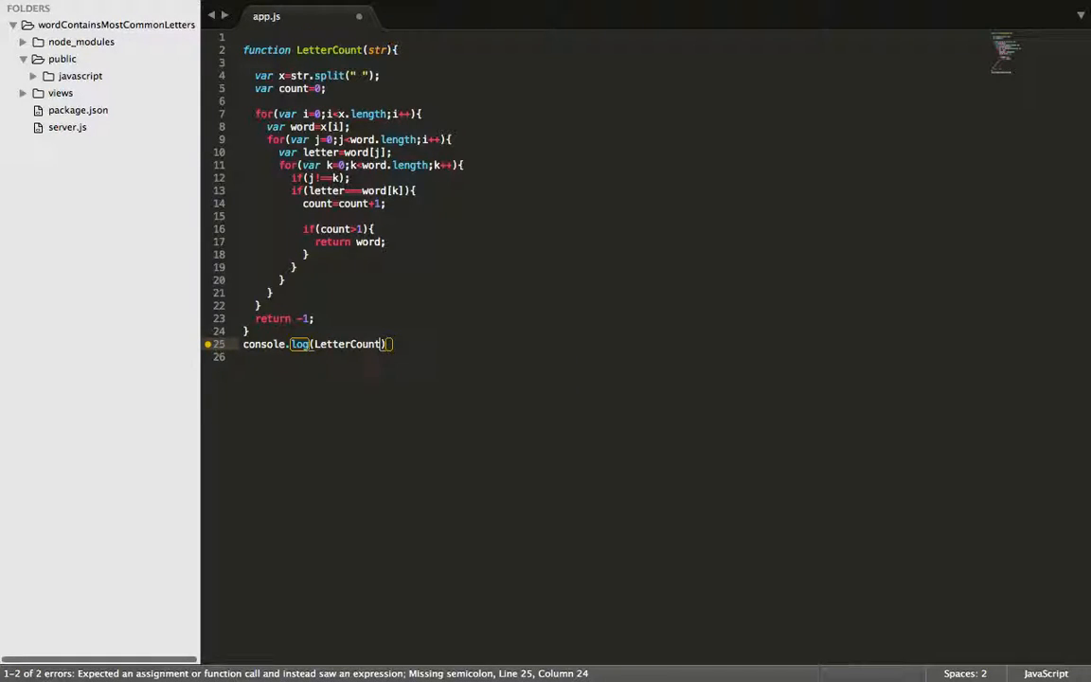
{"action": "type", "text": "(\""}
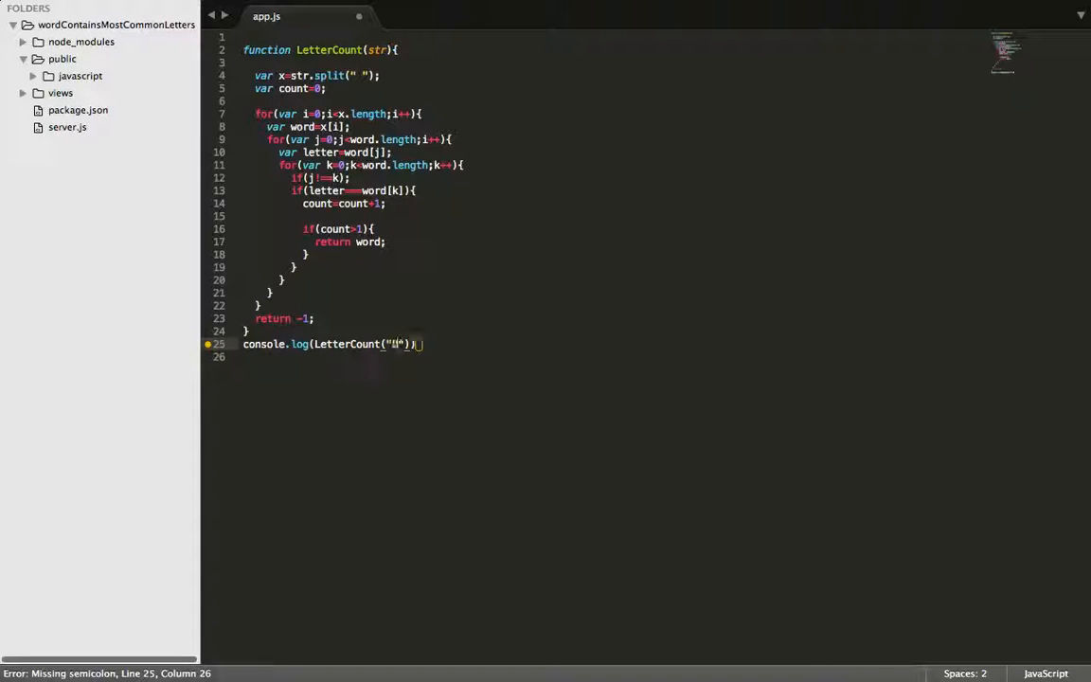
{"action": "type", "text": "Door and g"}
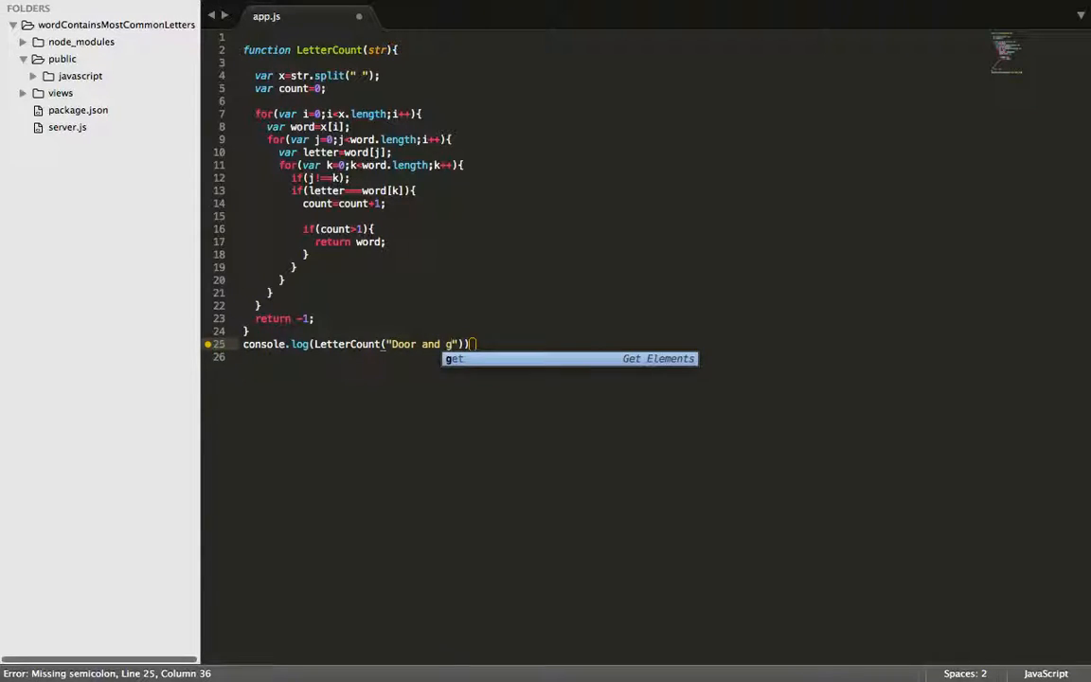
{"action": "type", "text": "og"}
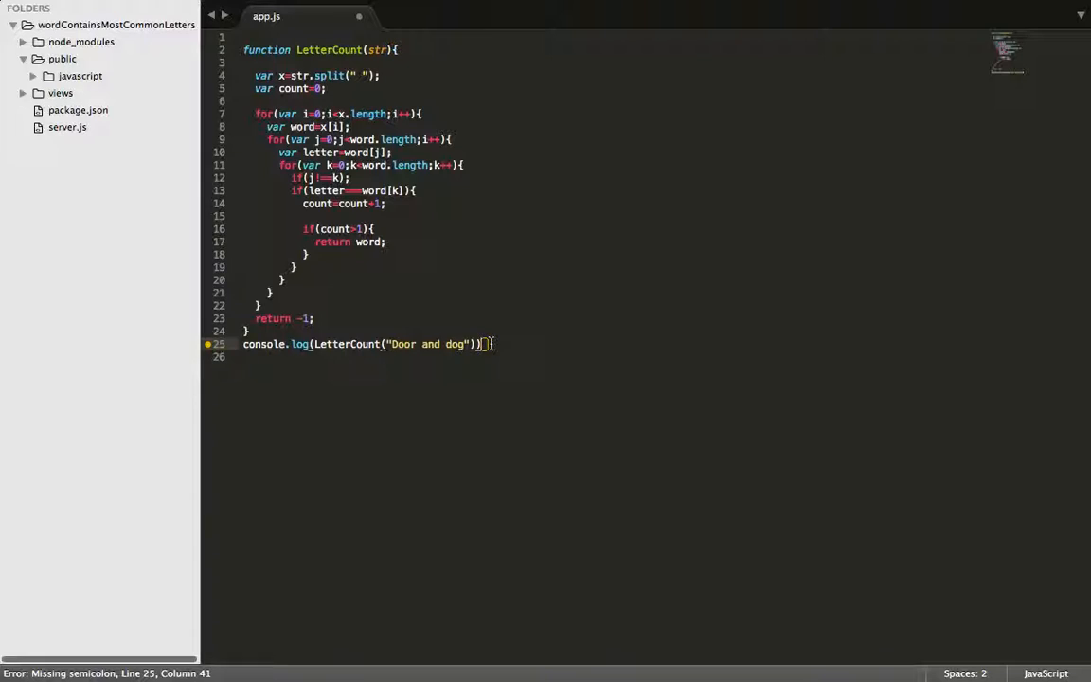
{"action": "type", "text": ";"}
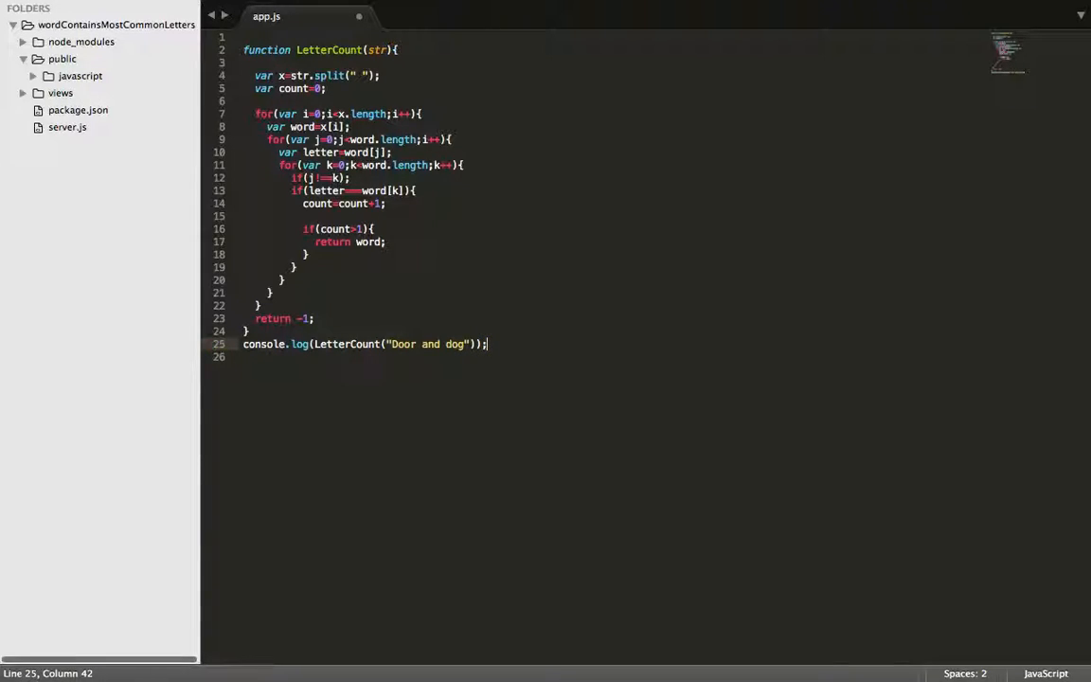
{"action": "mouse_move", "coordinate": [477, 320]}
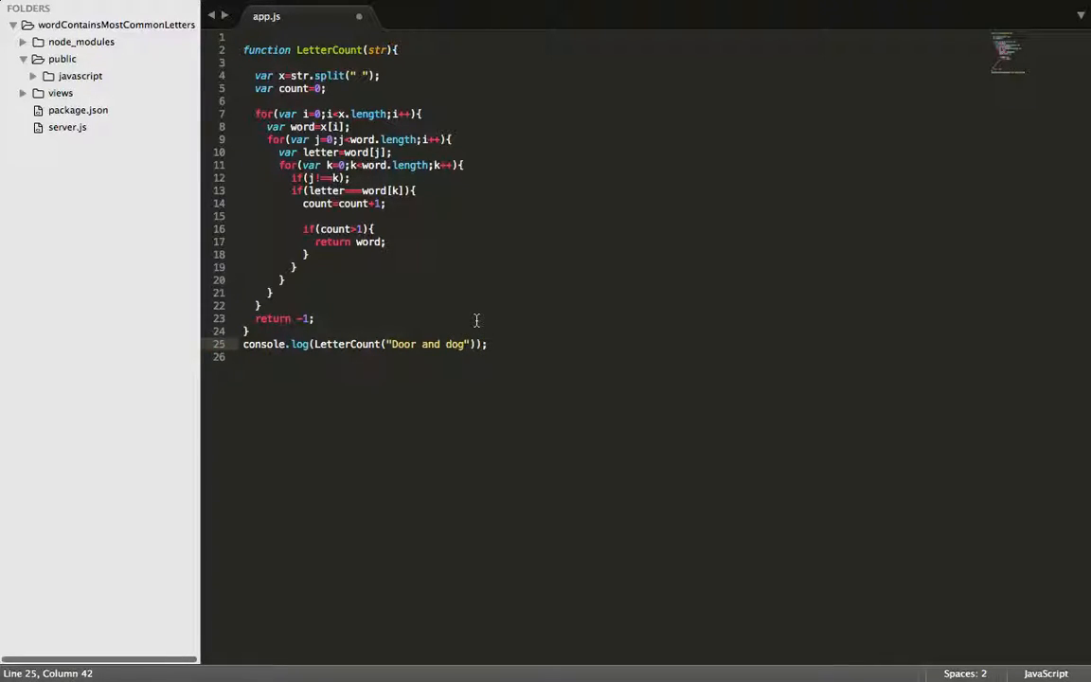